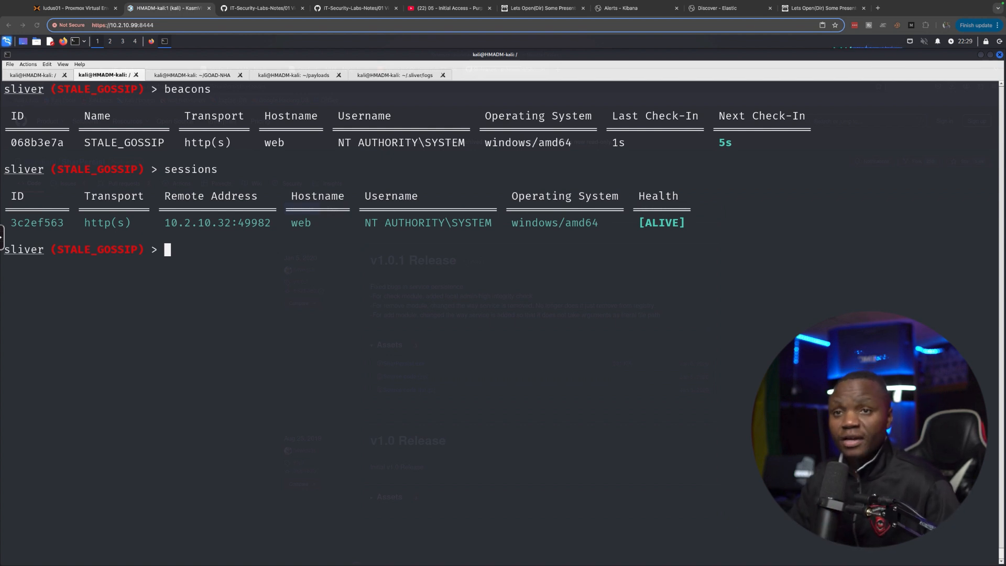
Step: Browse the persistence note and select the backup.exe task path
{"action": "left_click", "coordinate": [635, 17]}
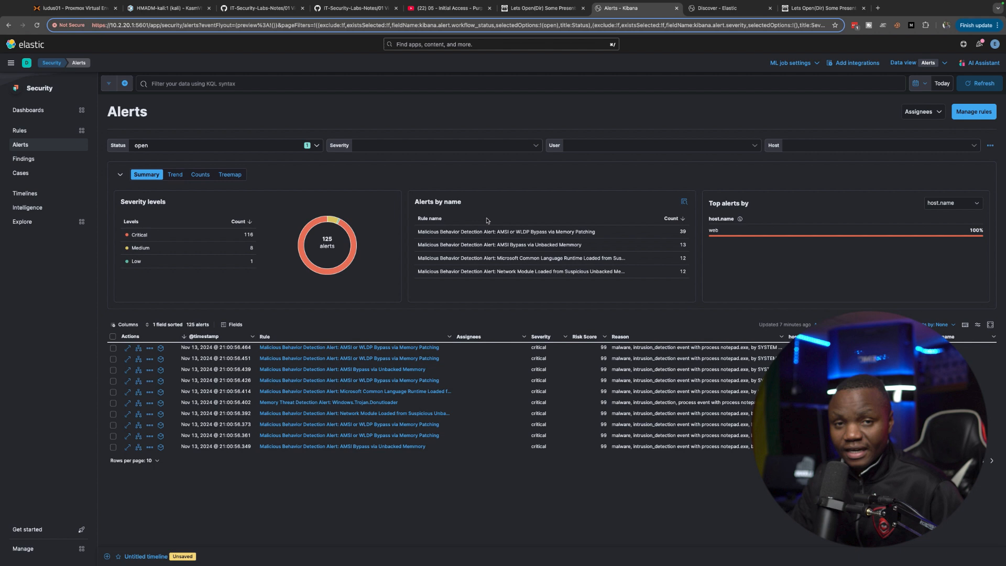
{"action": "mouse_move", "coordinate": [478, 214]}
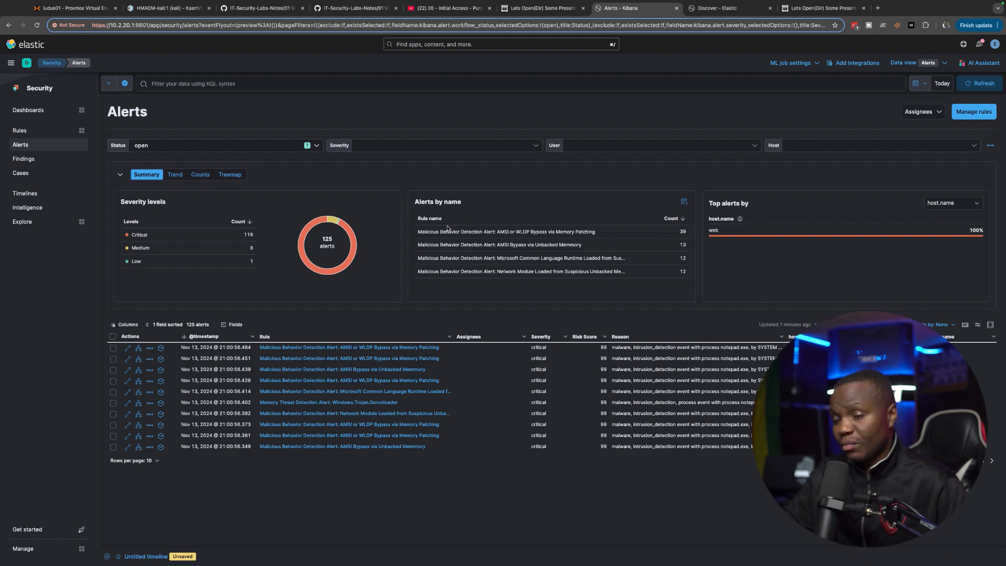
{"action": "mouse_move", "coordinate": [558, 316]}
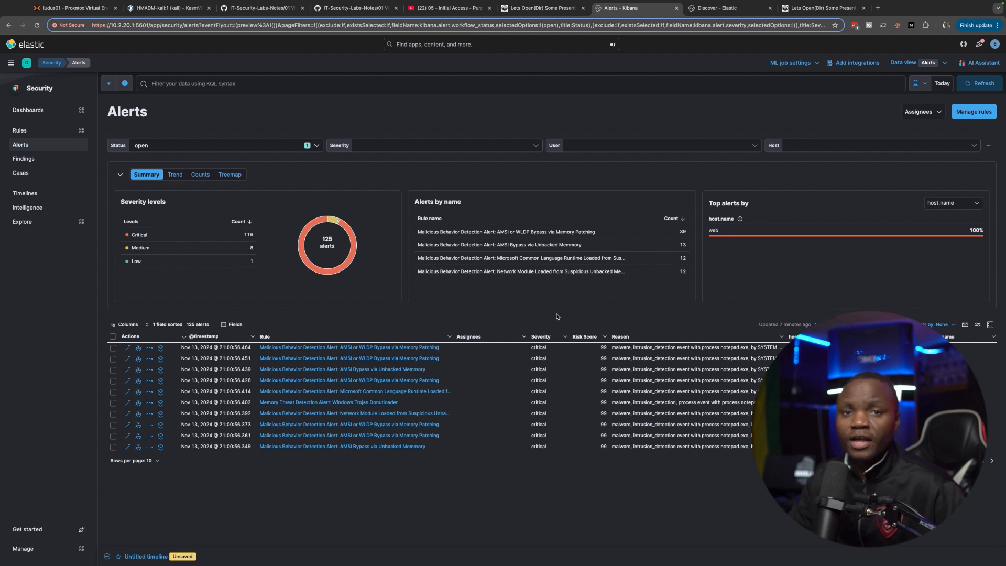
{"action": "mouse_move", "coordinate": [557, 315]}
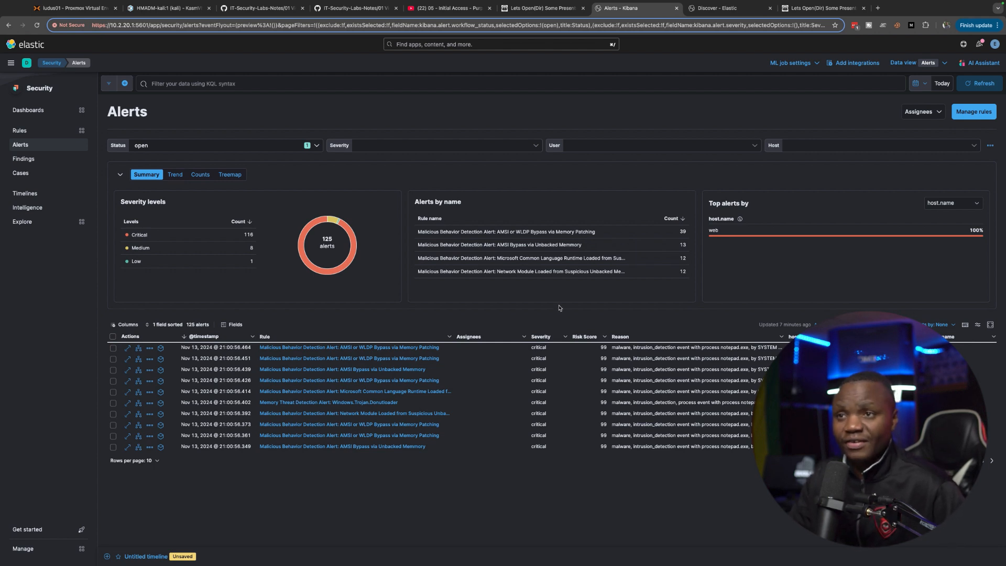
{"action": "mouse_move", "coordinate": [437, 182]}
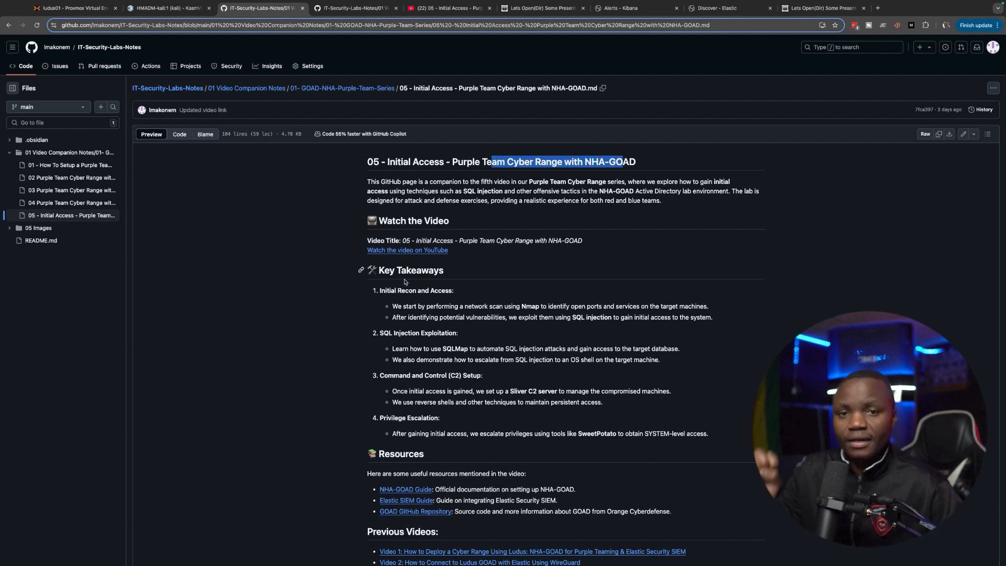
{"action": "mouse_move", "coordinate": [404, 280]}
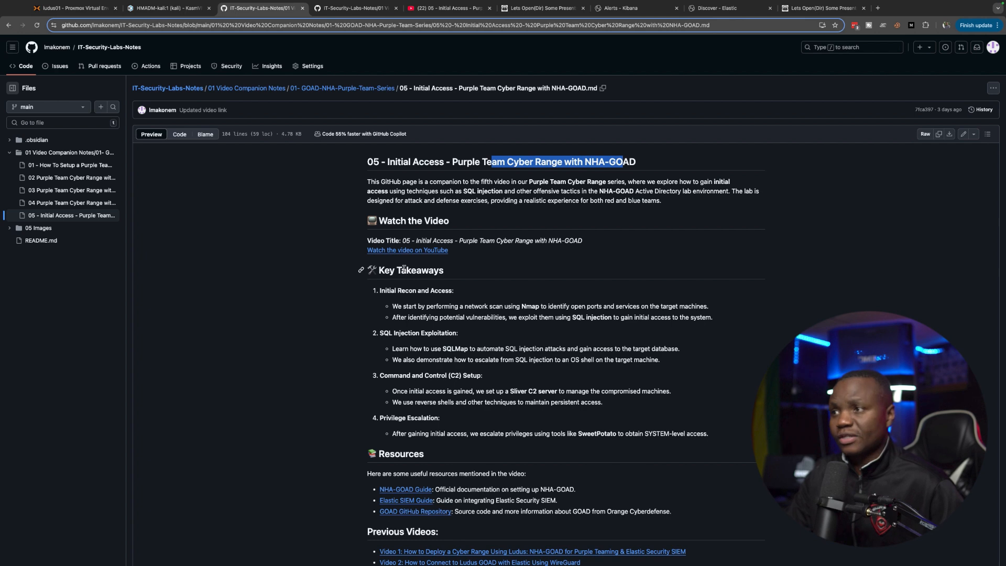
{"action": "left_click", "coordinate": [169, 8]}
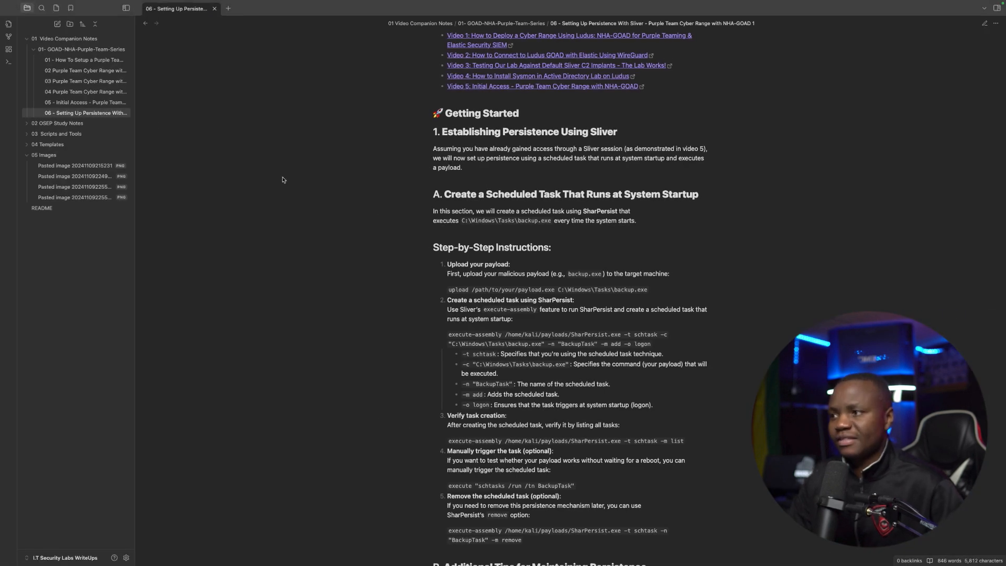
{"action": "mouse_move", "coordinate": [466, 234]}
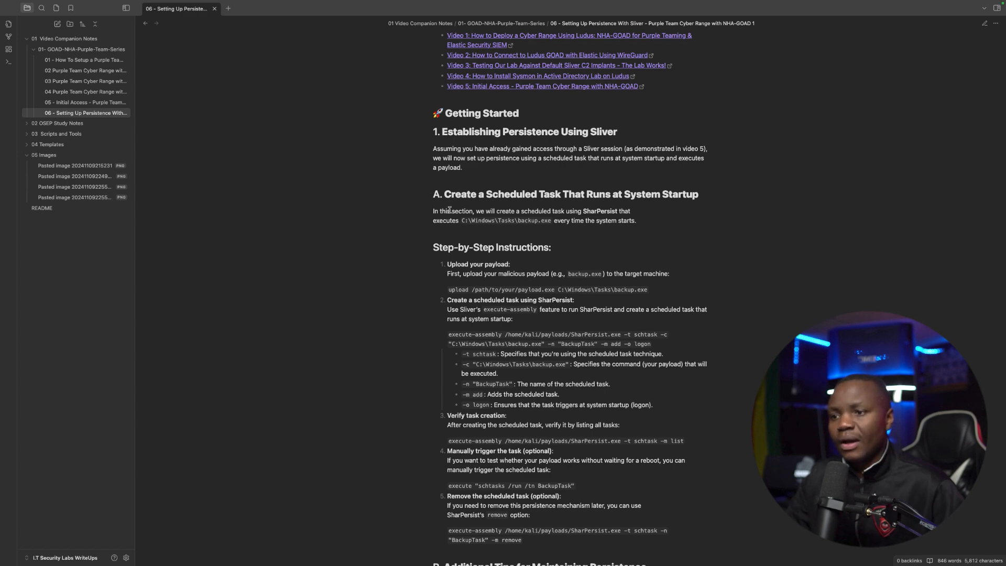
{"action": "scroll", "scroll_direction": "up", "scroll_amount": 3}
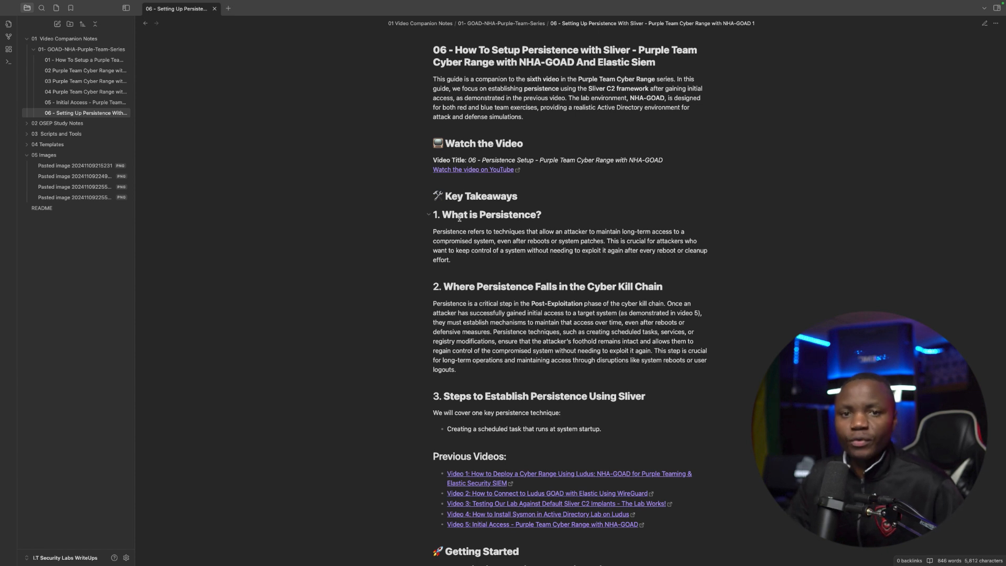
{"action": "mouse_move", "coordinate": [445, 229]}
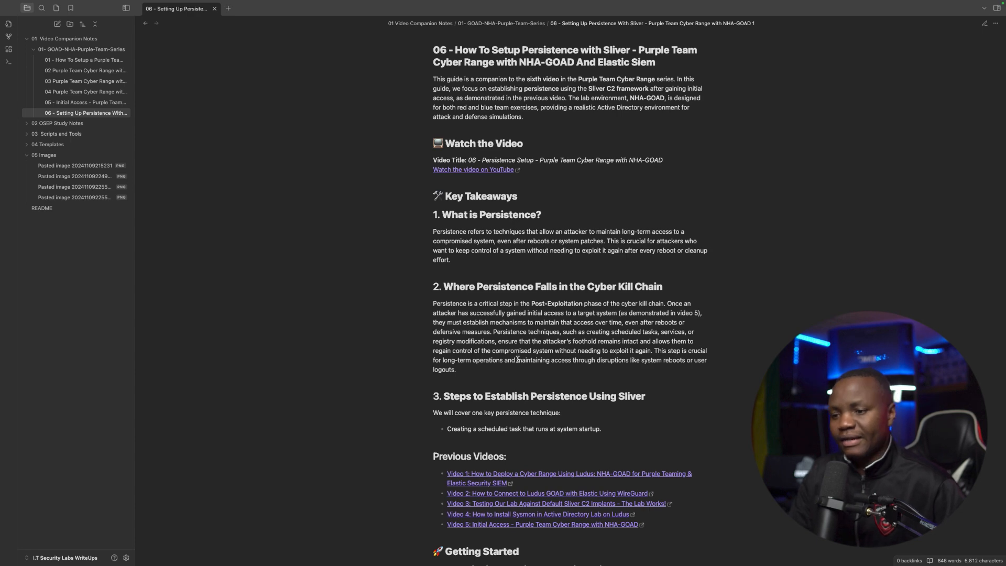
{"action": "scroll", "scroll_direction": "down", "scroll_amount": 3}
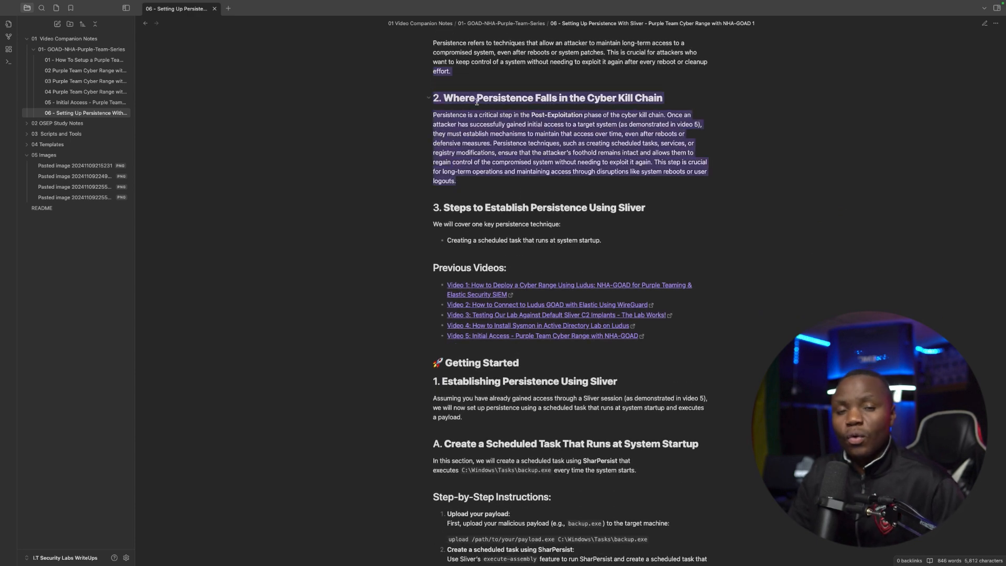
{"action": "left_click", "coordinate": [529, 114]}
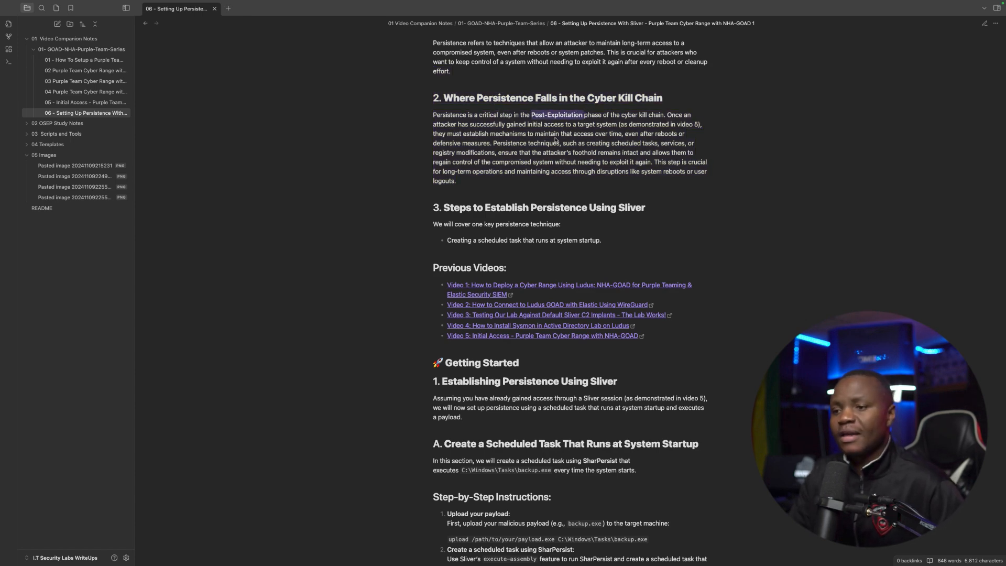
{"action": "scroll", "scroll_direction": "down", "scroll_amount": 3}
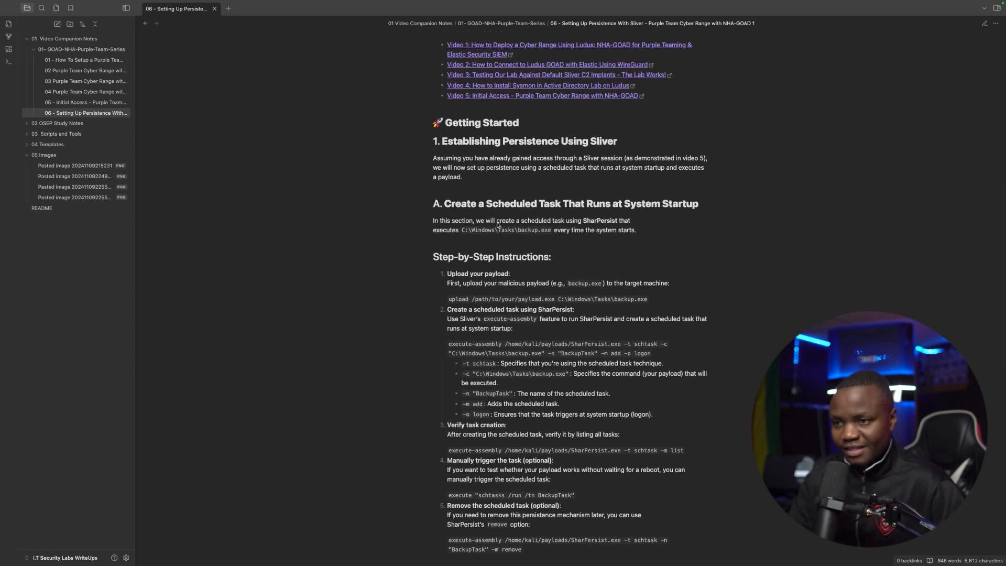
{"action": "double_click", "coordinate": [507, 229]}
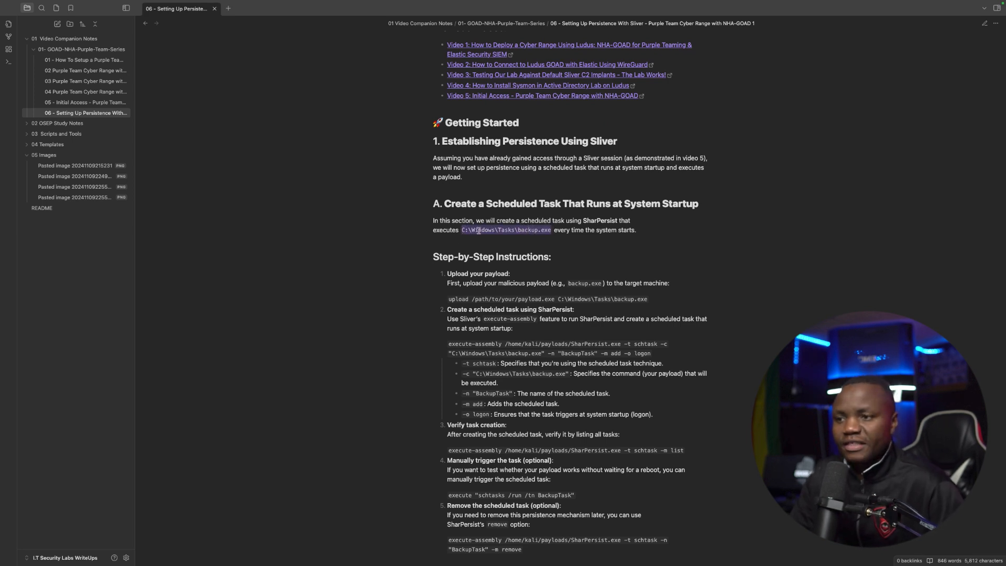
{"action": "mouse_move", "coordinate": [510, 239]}
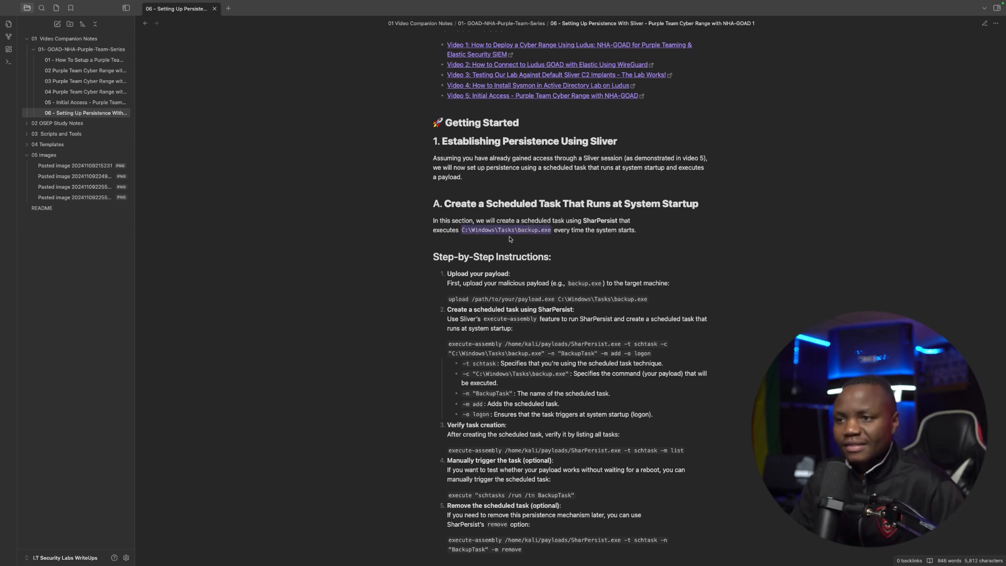
{"action": "scroll", "scroll_direction": "down", "scroll_amount": 3}
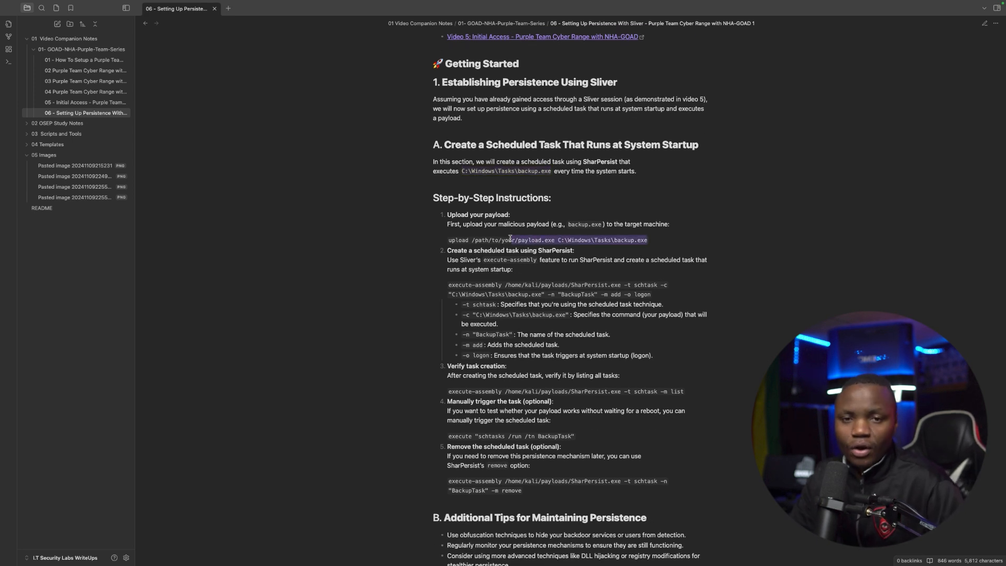
{"action": "mouse_move", "coordinate": [566, 255]}
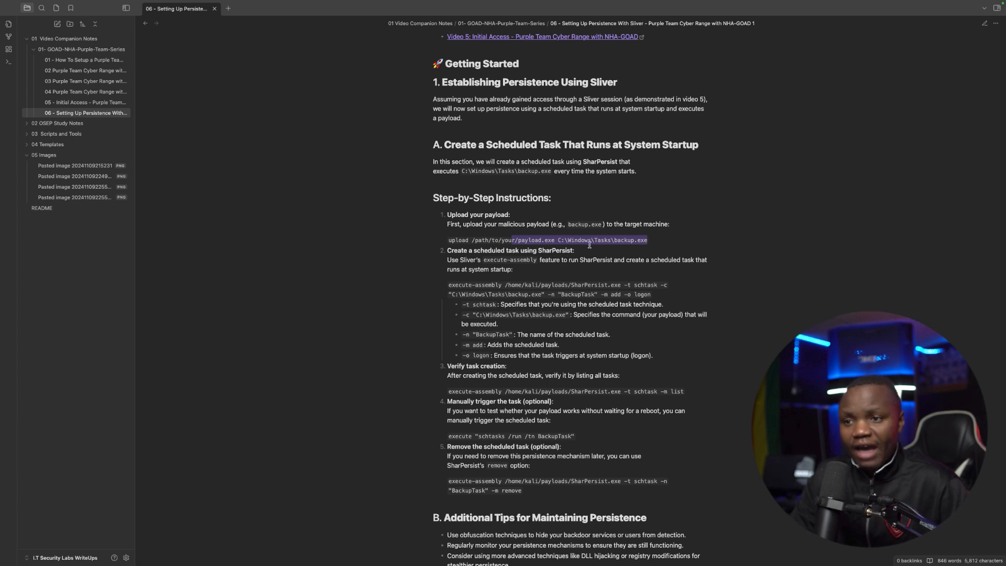
{"action": "mouse_move", "coordinate": [584, 254]}
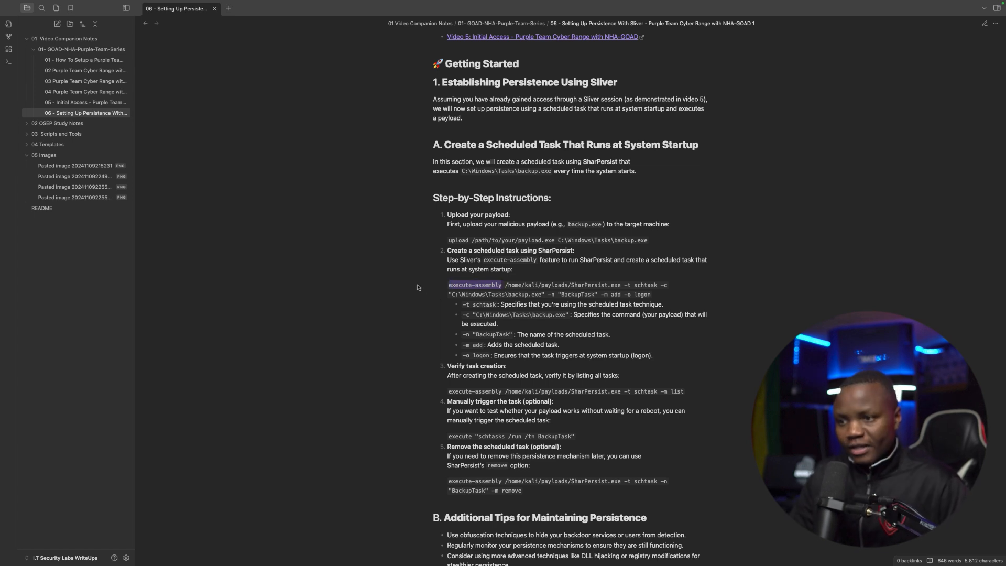
{"action": "mouse_move", "coordinate": [457, 250]}
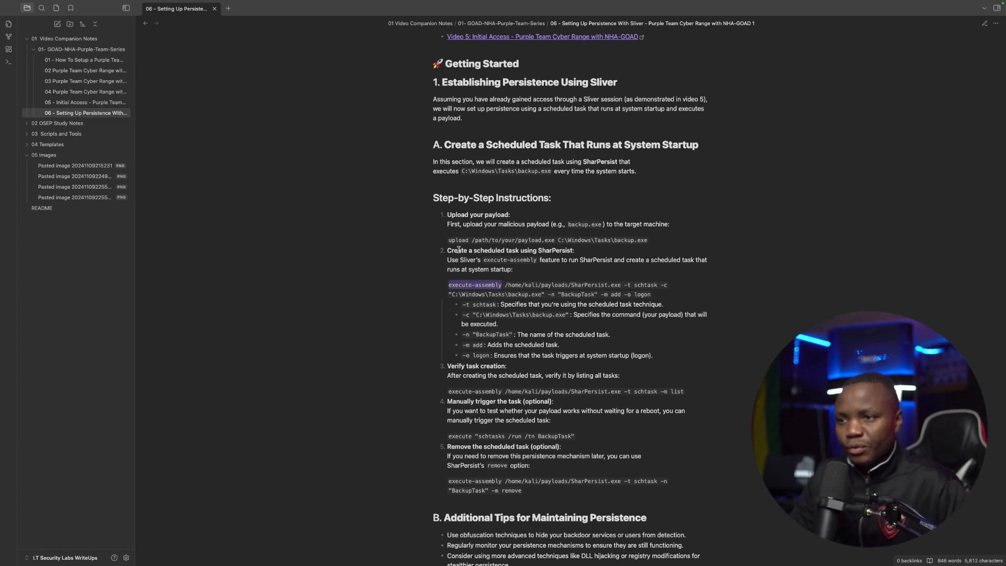
{"action": "double_click", "coordinate": [523, 145]}
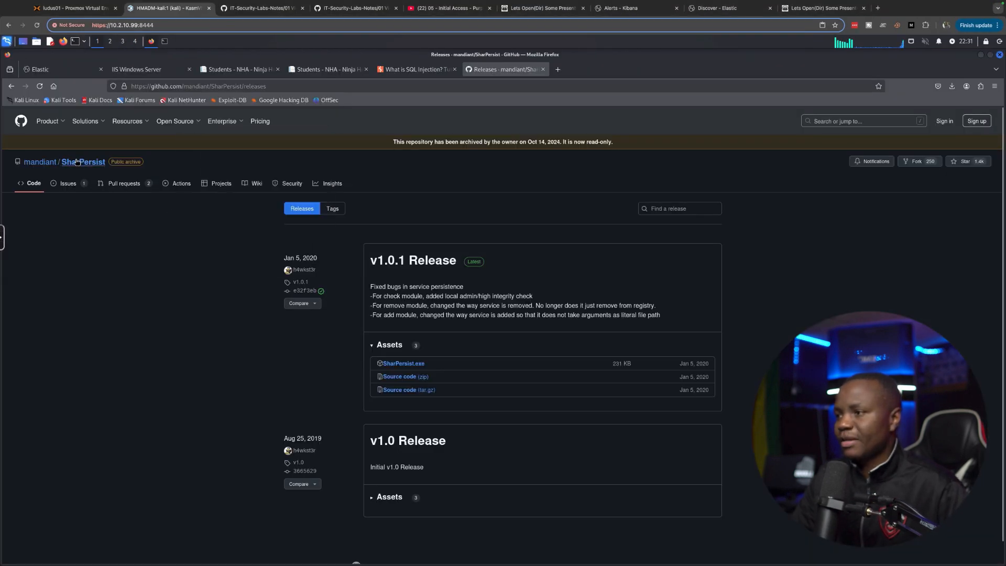
Step: Open the SharPersist repository page and scroll to its persistence techniques and methods
{"action": "left_click", "coordinate": [82, 162]}
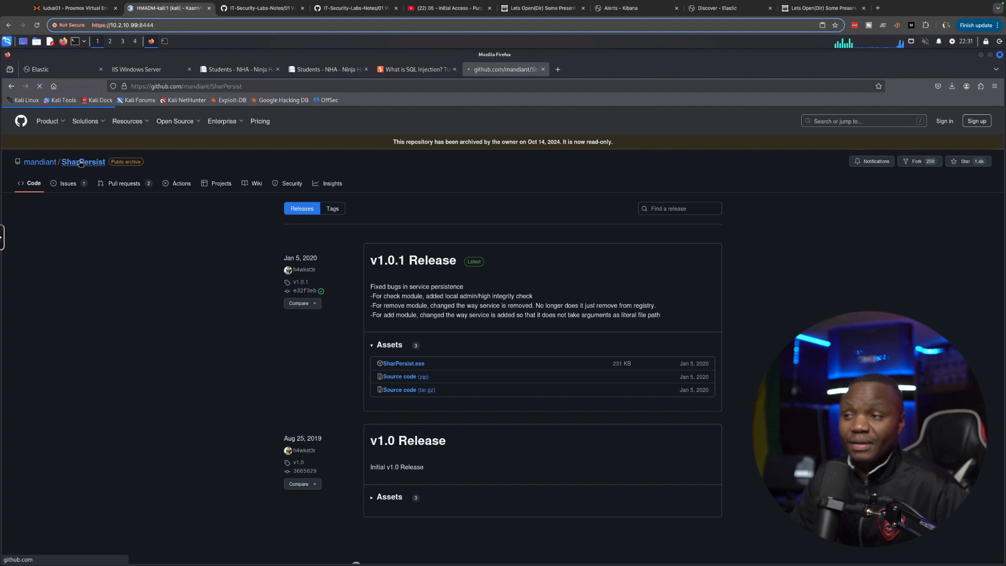
{"action": "left_click", "coordinate": [83, 161]}
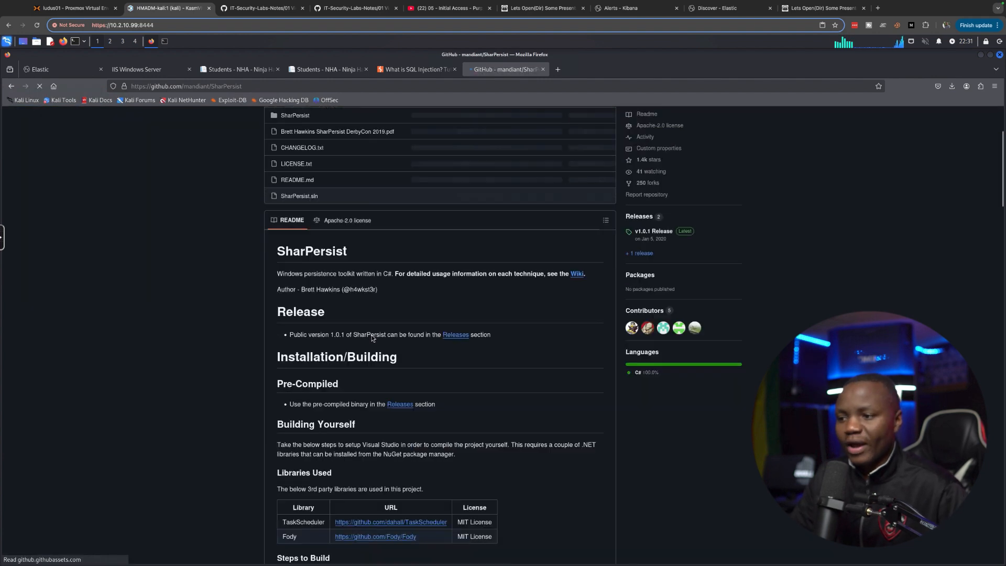
{"action": "scroll", "scroll_direction": "down", "scroll_amount": 3}
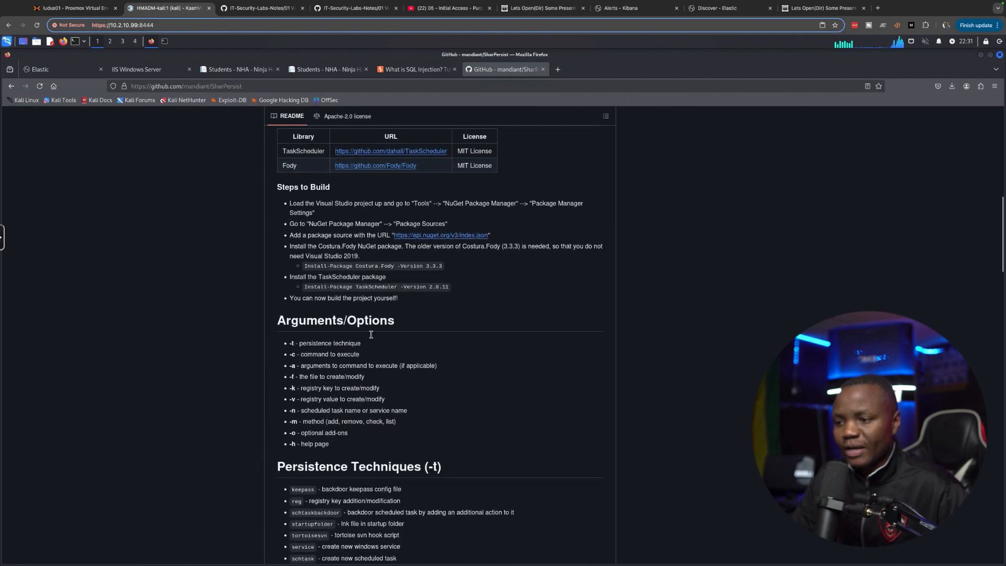
{"action": "scroll", "scroll_direction": "down", "scroll_amount": 3}
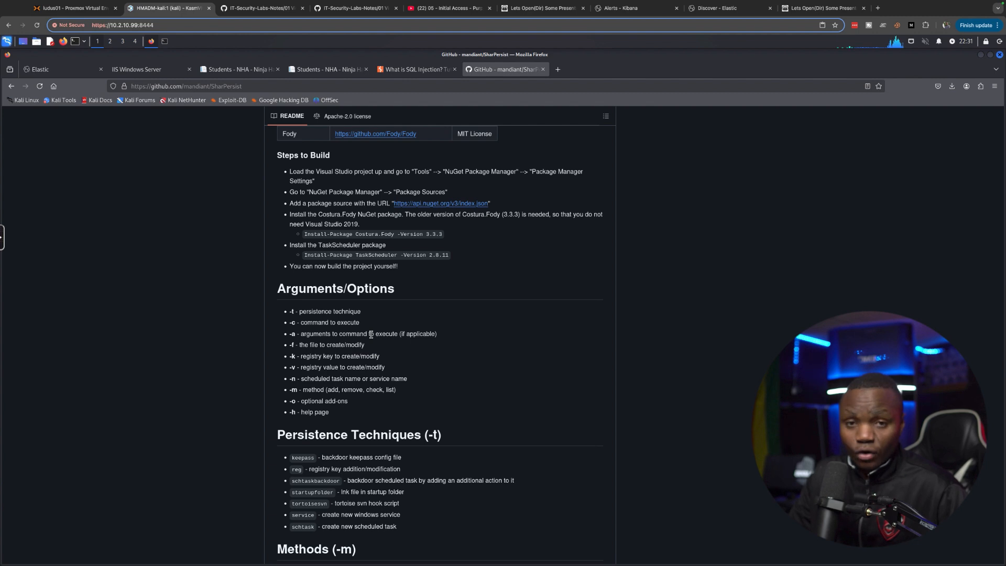
{"action": "scroll", "scroll_direction": "down", "scroll_amount": 3}
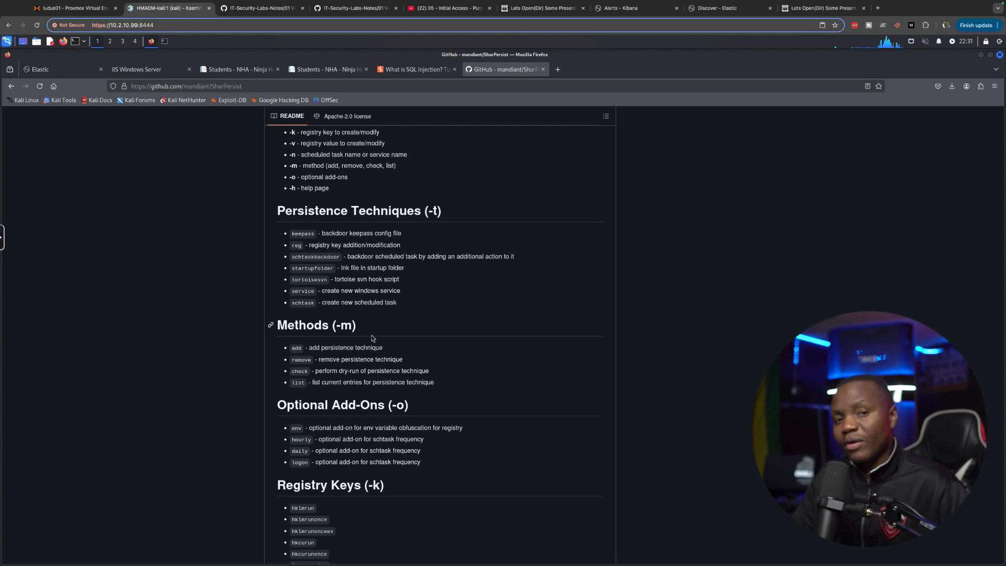
{"action": "mouse_move", "coordinate": [683, 45]}
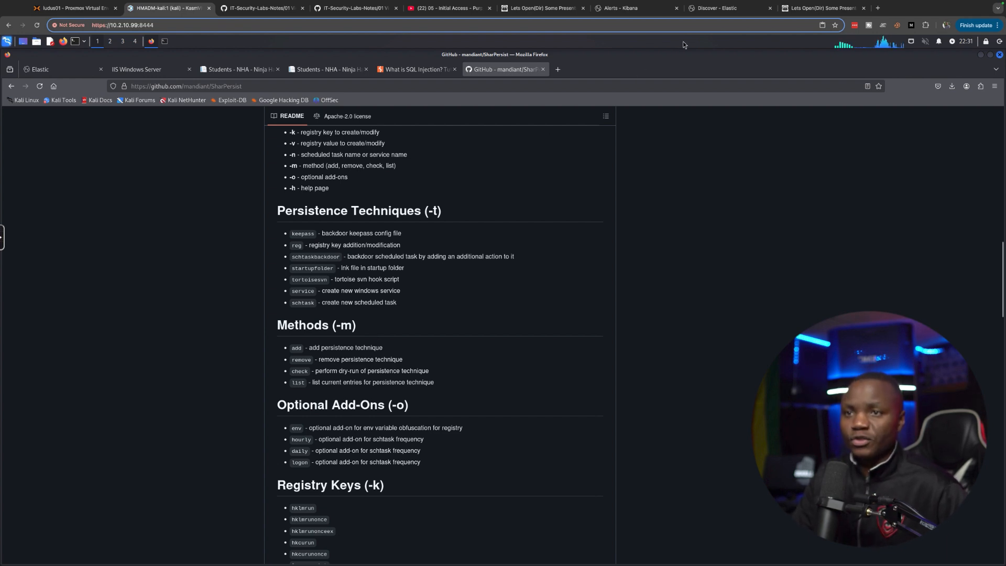
Step: Check Discover, then view the 125 open alerts, mostly critical malicious behaviour detections
{"action": "left_click", "coordinate": [715, 8]}
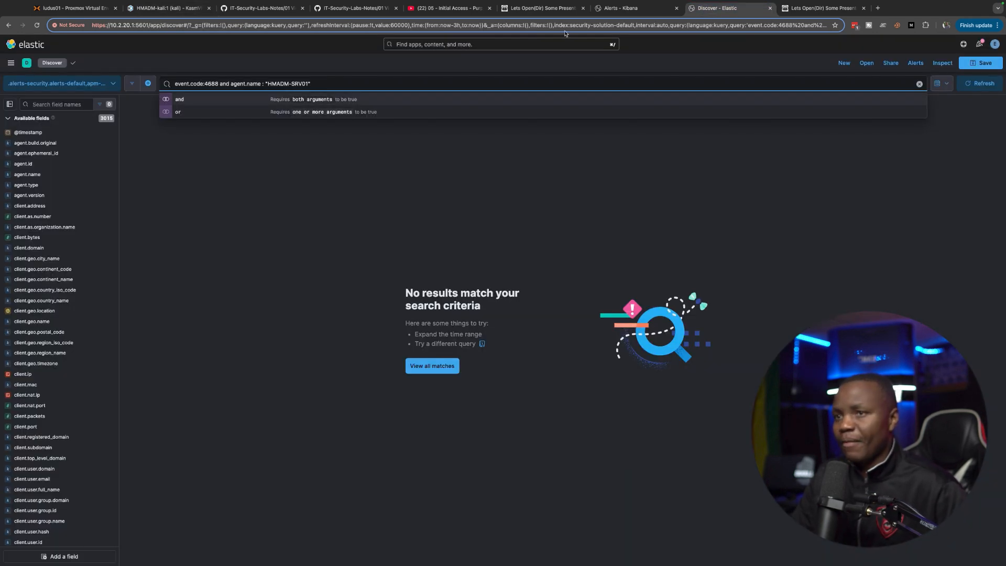
{"action": "left_click", "coordinate": [634, 8]}
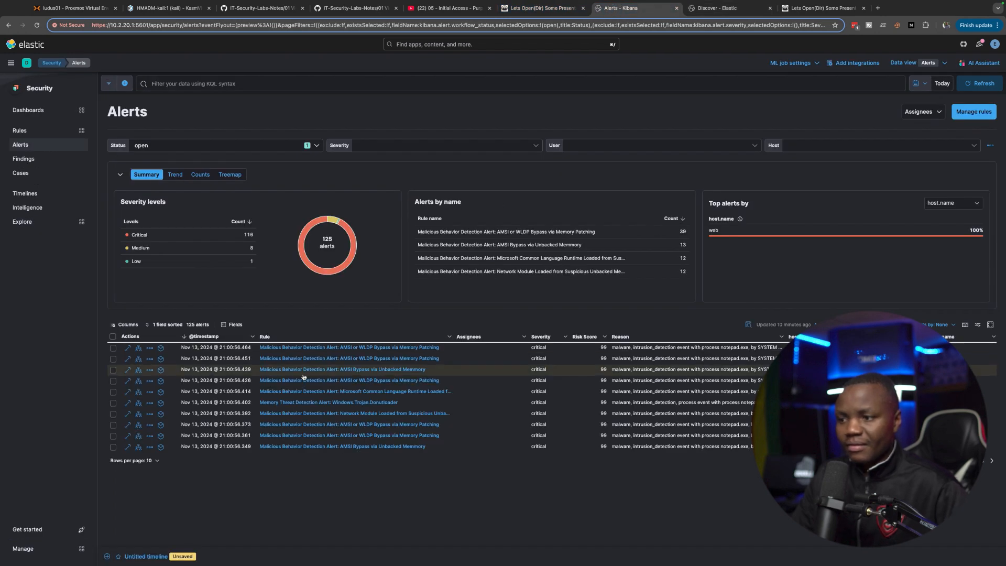
{"action": "mouse_move", "coordinate": [215, 358]}
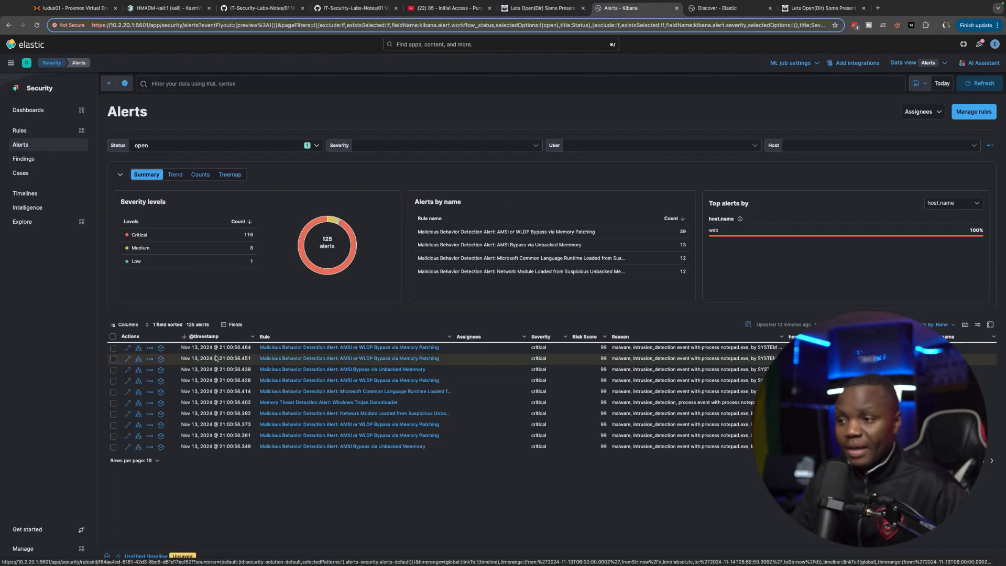
{"action": "mouse_move", "coordinate": [352, 354]}
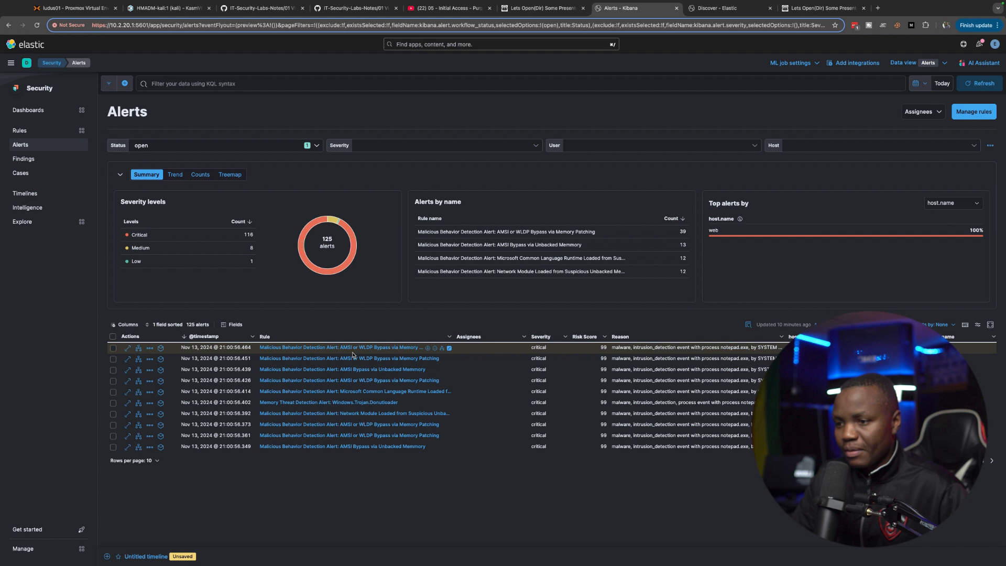
{"action": "mouse_move", "coordinate": [409, 380]}
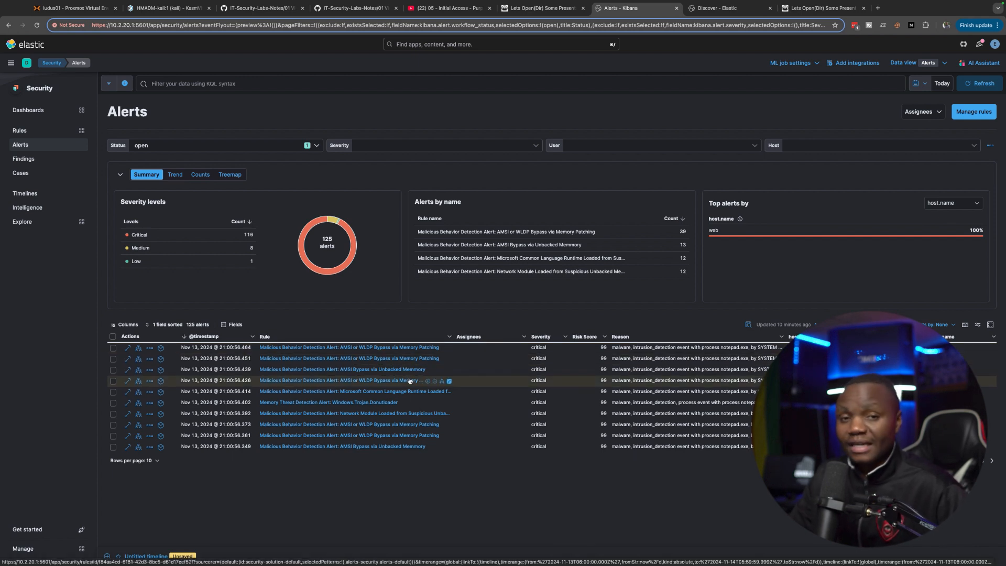
{"action": "mouse_move", "coordinate": [390, 98]}
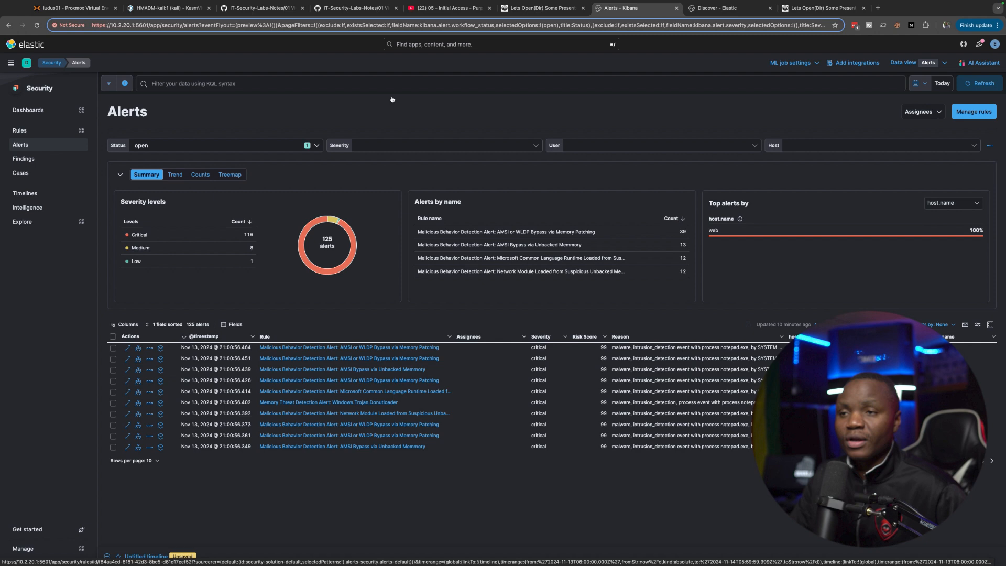
{"action": "mouse_move", "coordinate": [403, 92]}
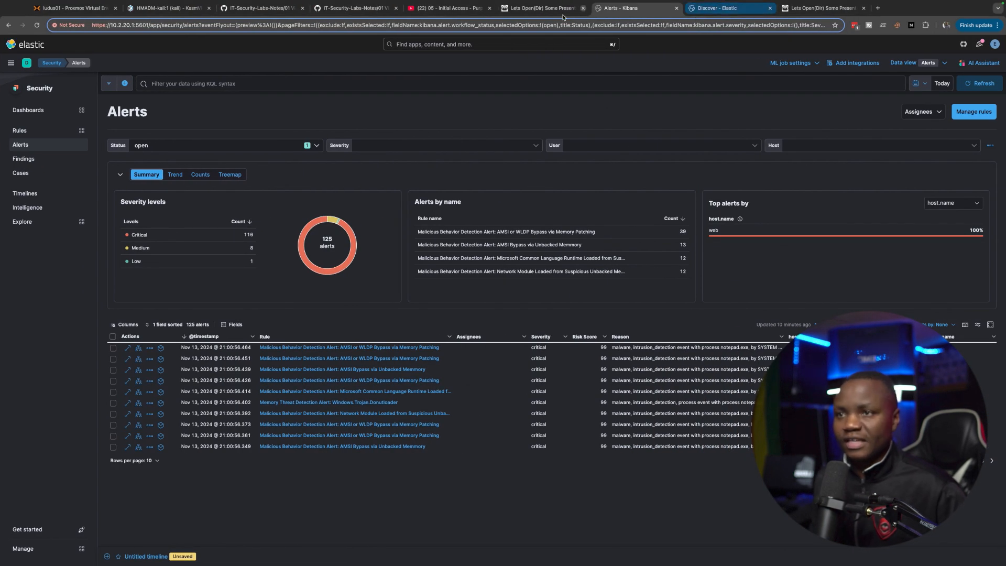
Step: Return to the Kali browser showing the mandiant/SharPersist README
{"action": "left_click", "coordinate": [169, 8]}
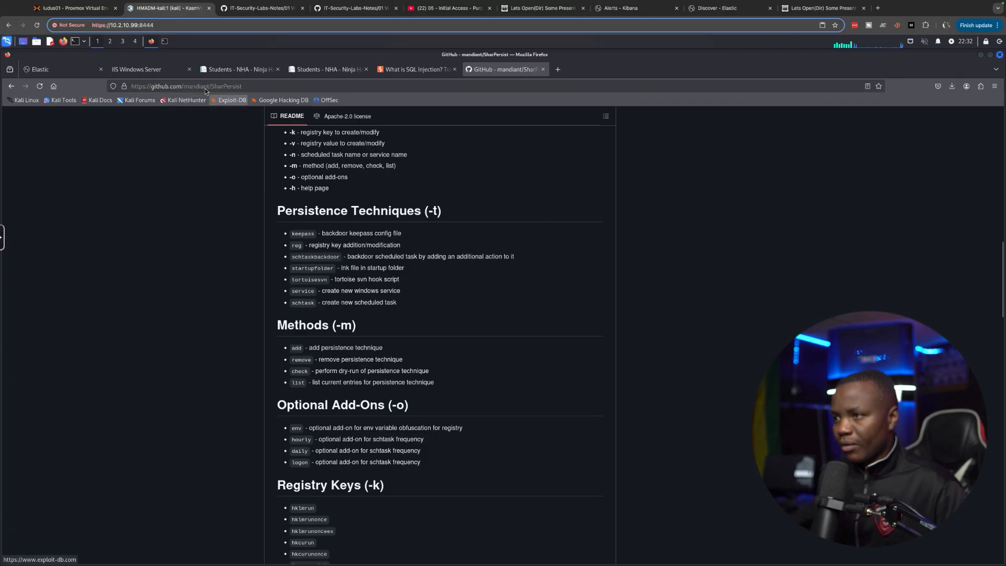
{"action": "left_click", "coordinate": [186, 86]}
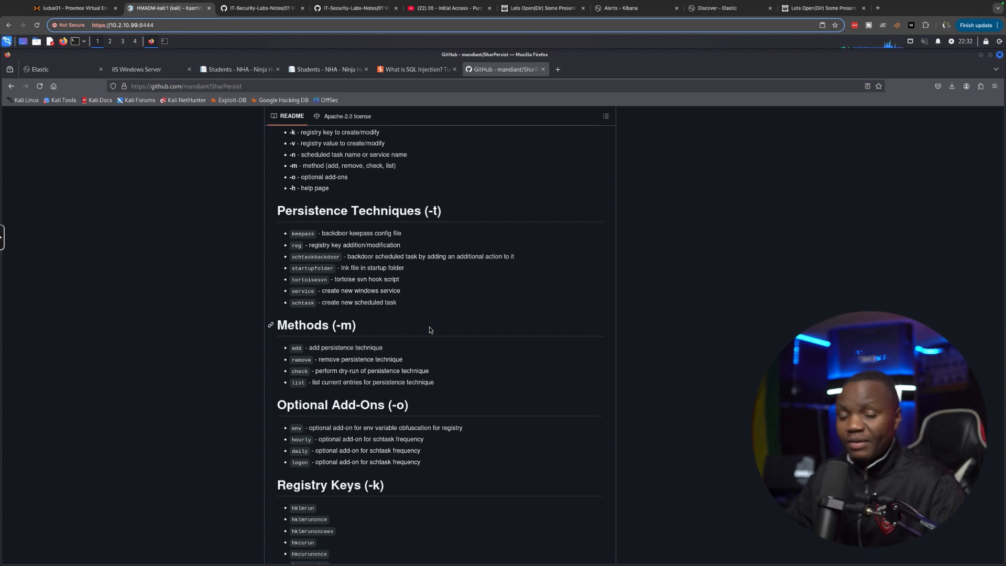
{"action": "scroll", "scroll_direction": "up", "scroll_amount": 3}
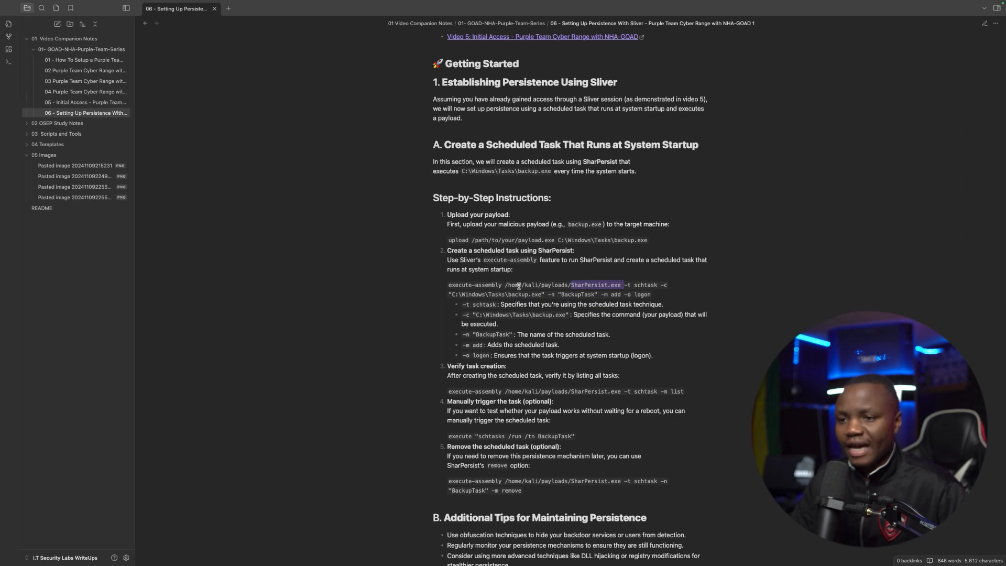
{"action": "double_click", "coordinate": [641, 294]}
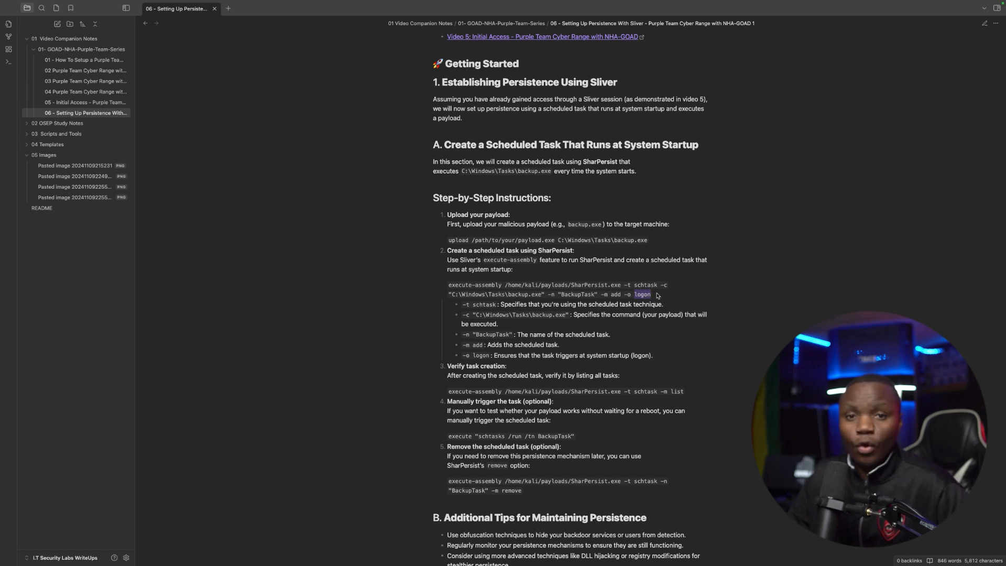
{"action": "mouse_move", "coordinate": [503, 287]}
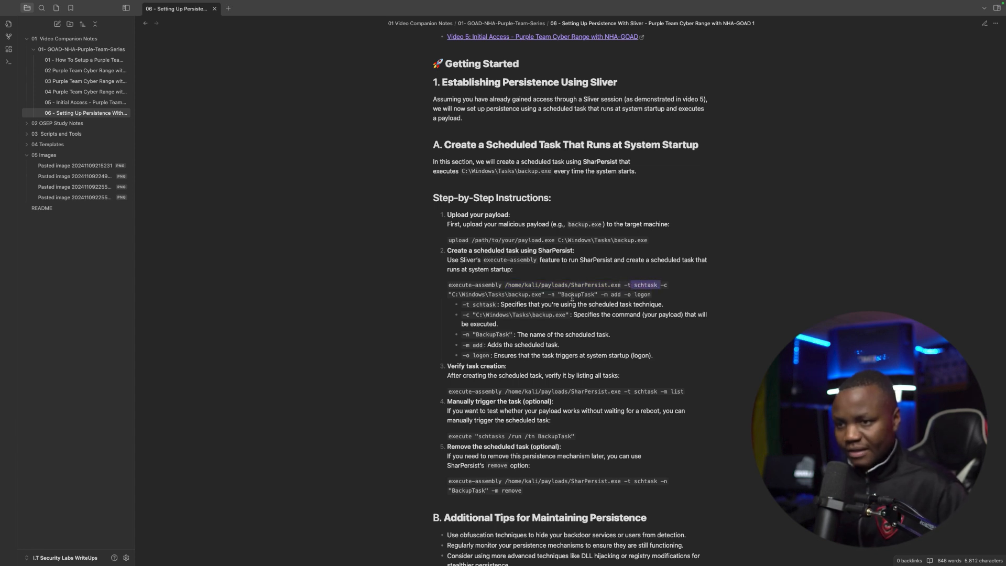
{"action": "double_click", "coordinate": [576, 294]}
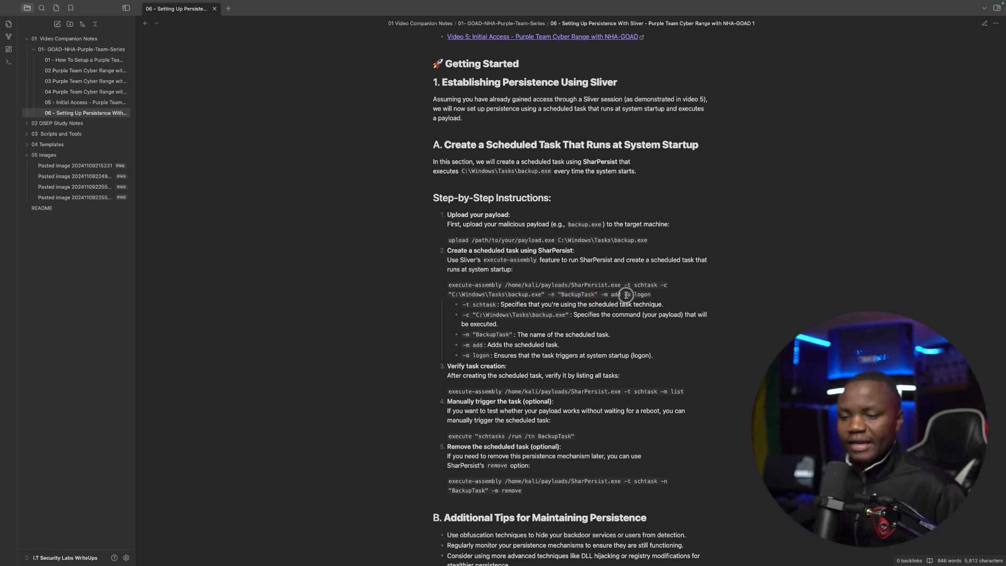
{"action": "mouse_move", "coordinate": [652, 295]}
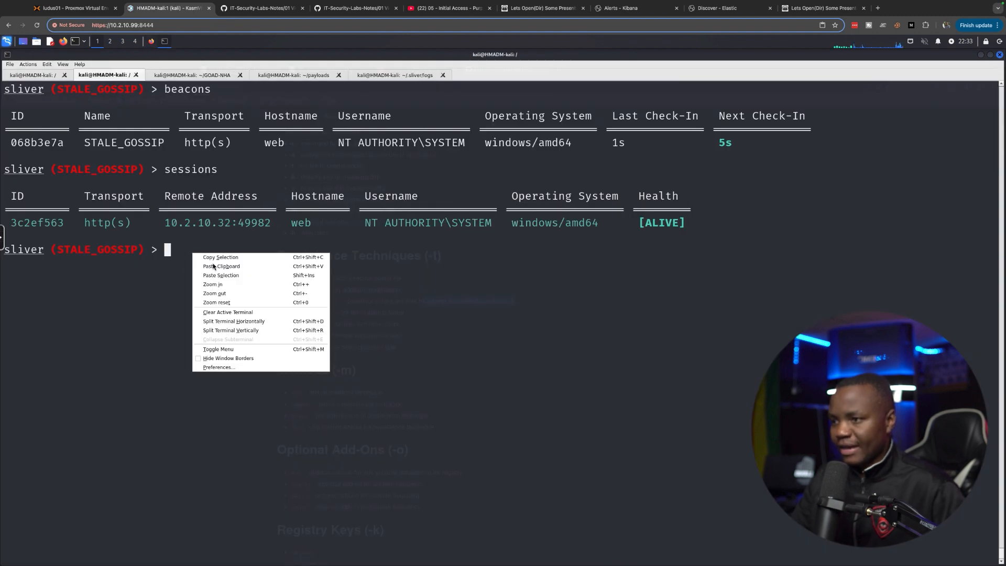
Step: Paste the SharPersist BackupTask command into Sliver and confirm SharPersist.exe is in payloads
{"action": "left_click", "coordinate": [221, 265]}
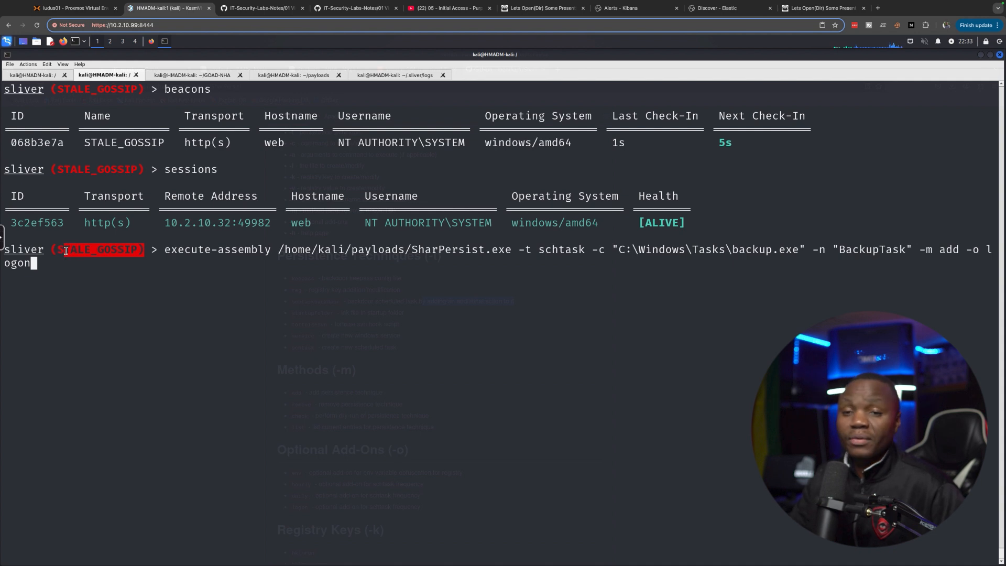
{"action": "mouse_move", "coordinate": [93, 237]}
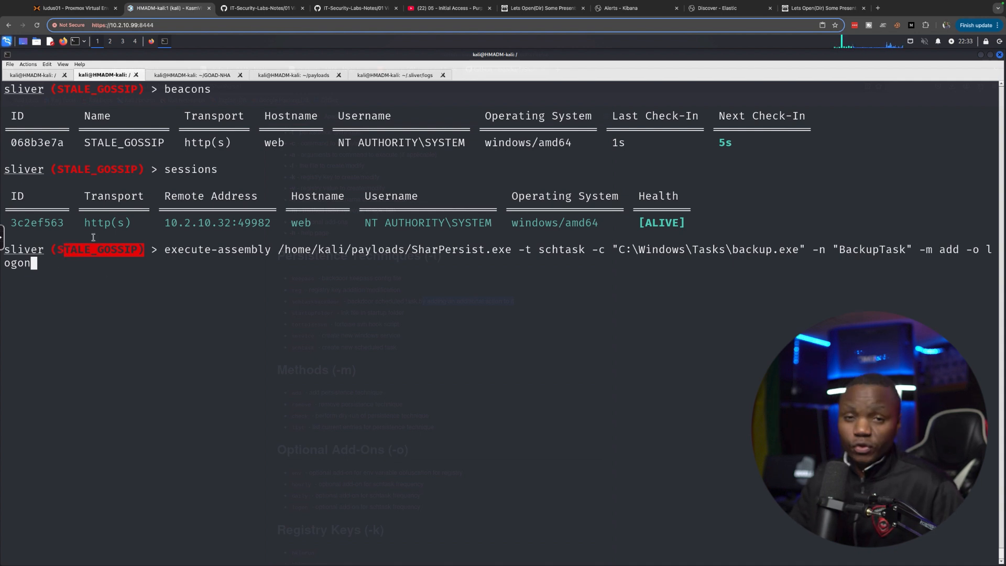
{"action": "mouse_move", "coordinate": [166, 246]}
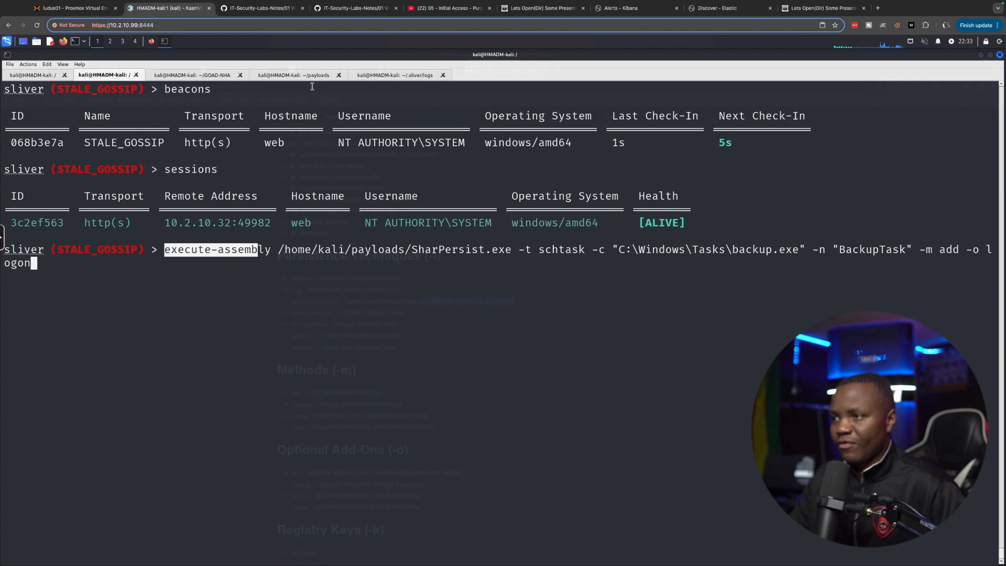
{"action": "left_click", "coordinate": [295, 75]}
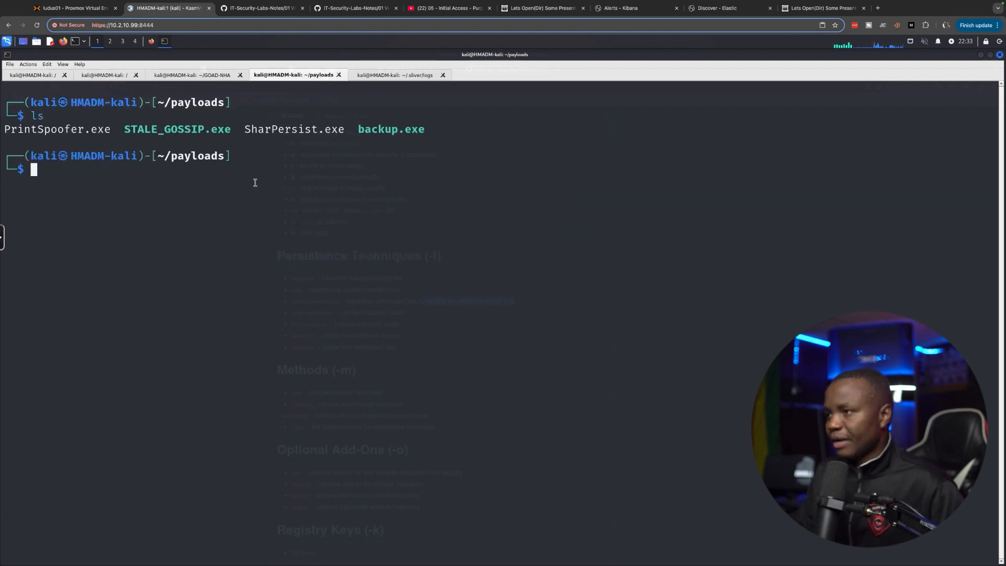
{"action": "double_click", "coordinate": [302, 129]}
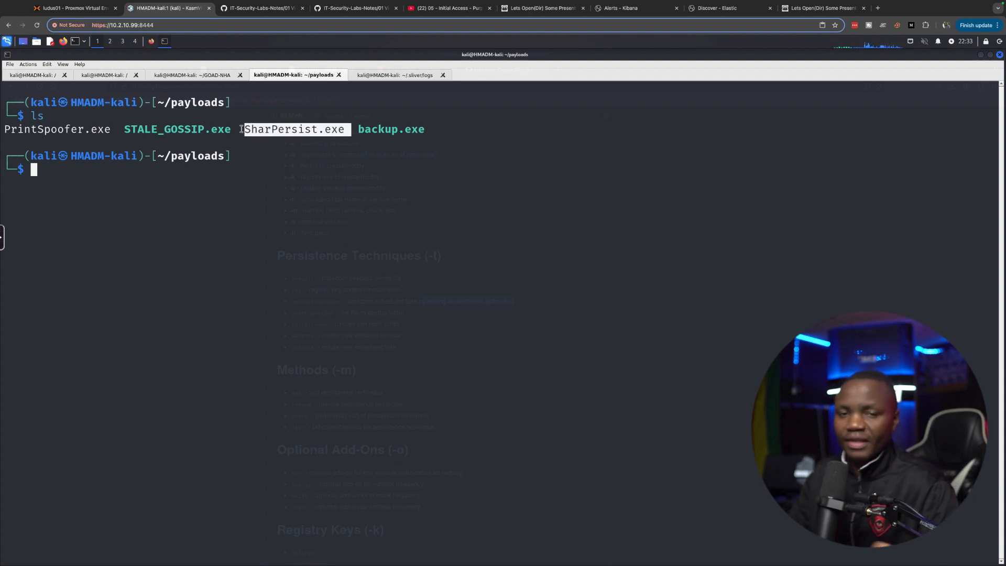
{"action": "left_click", "coordinate": [106, 75]}
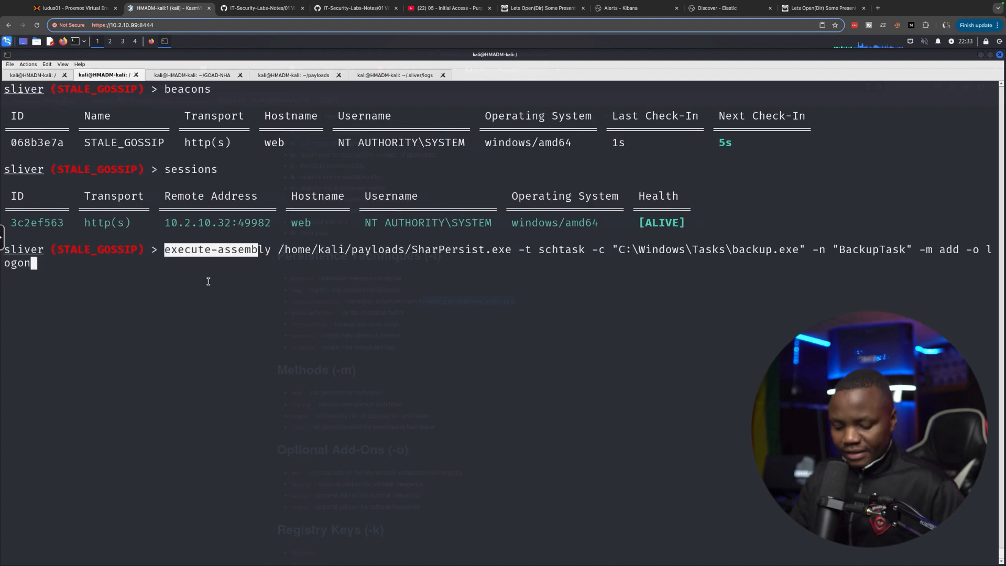
Step: Run execute-assembly SharPersist, adding BackupTask to launch C:\Windows\Tasks\backup.exe at logon
{"action": "key", "text": "Return"}
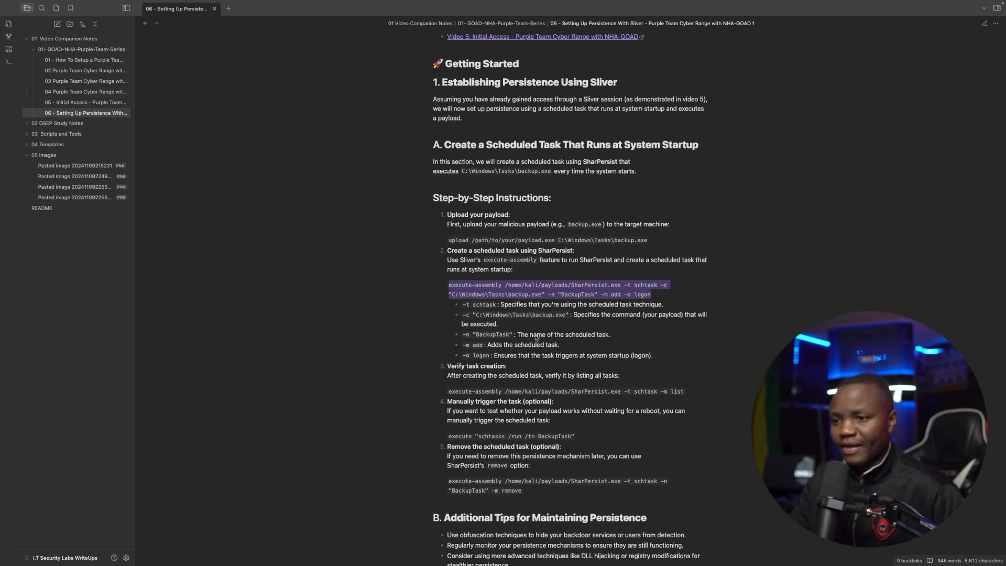
{"action": "mouse_move", "coordinate": [565, 354]}
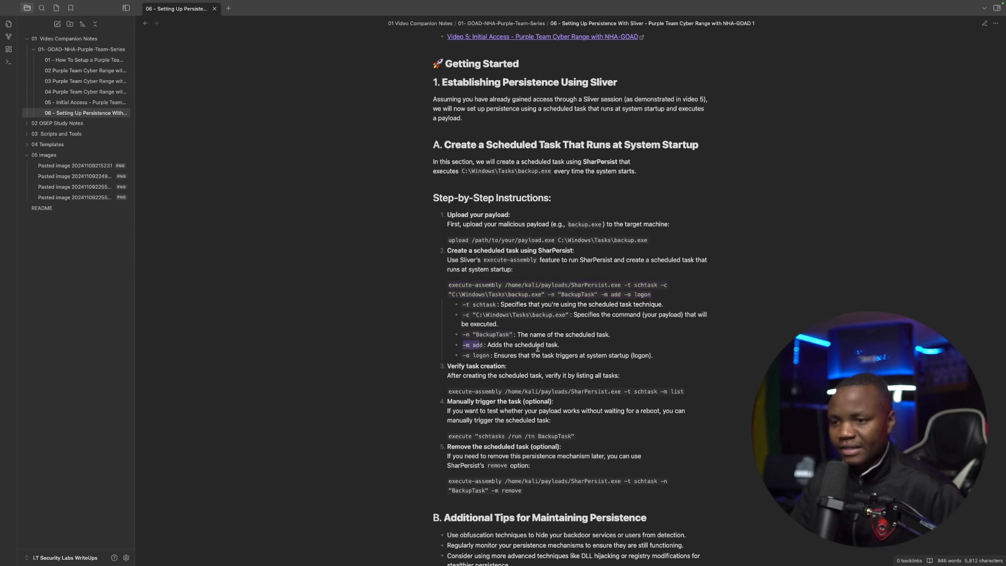
{"action": "scroll", "scroll_direction": "down", "scroll_amount": 3}
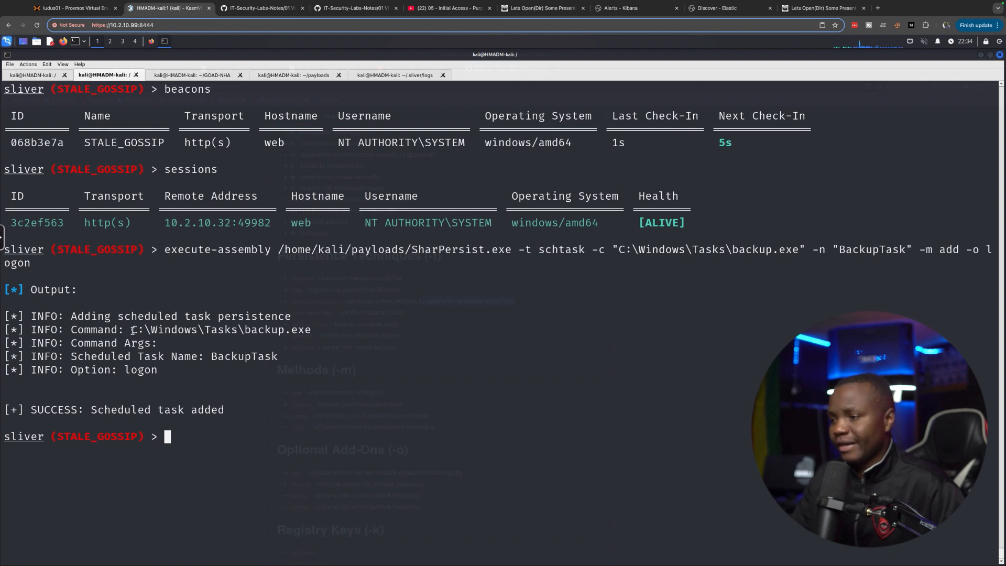
{"action": "mouse_move", "coordinate": [254, 335]}
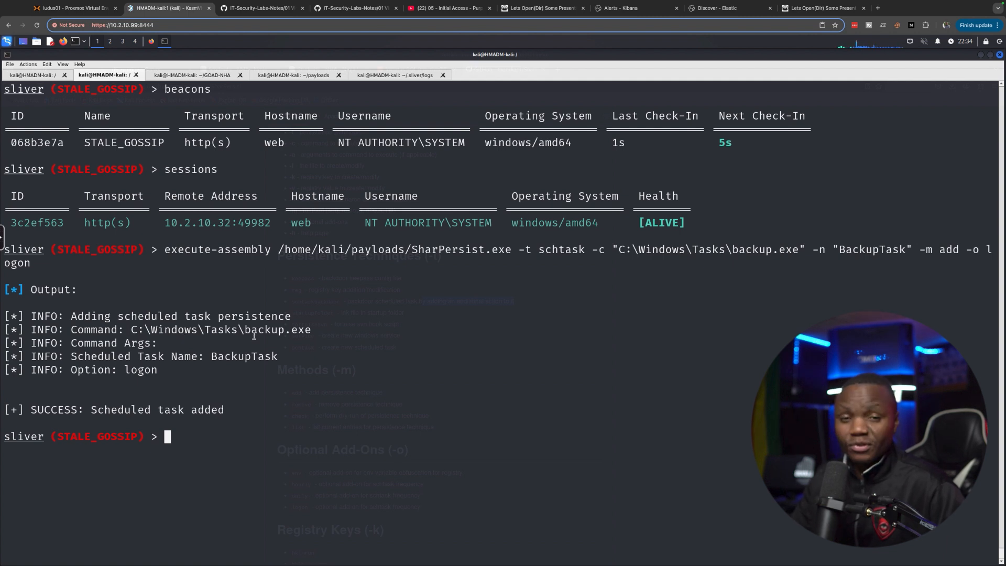
Step: Paste and run SharPersist -t schtask -m list, showing BackupTask as SYSTEM
{"action": "right_click", "coordinate": [168, 437]}
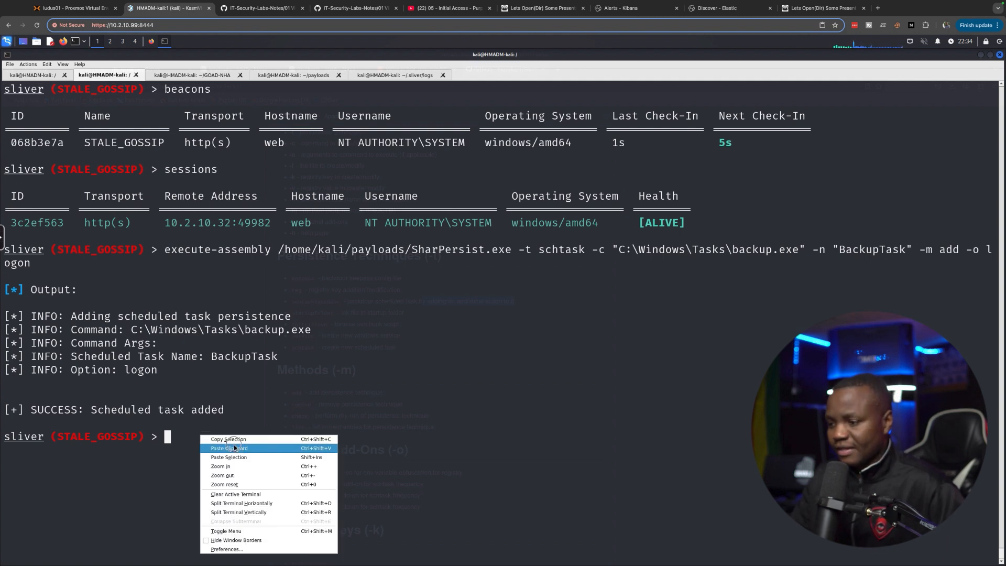
{"action": "left_click", "coordinate": [228, 448]}
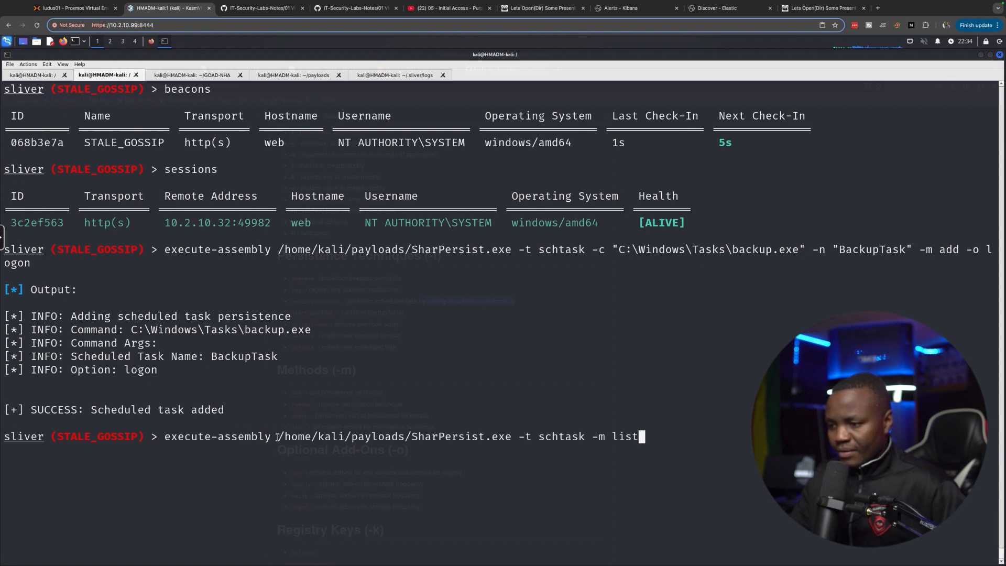
{"action": "double_click", "coordinate": [220, 437]}
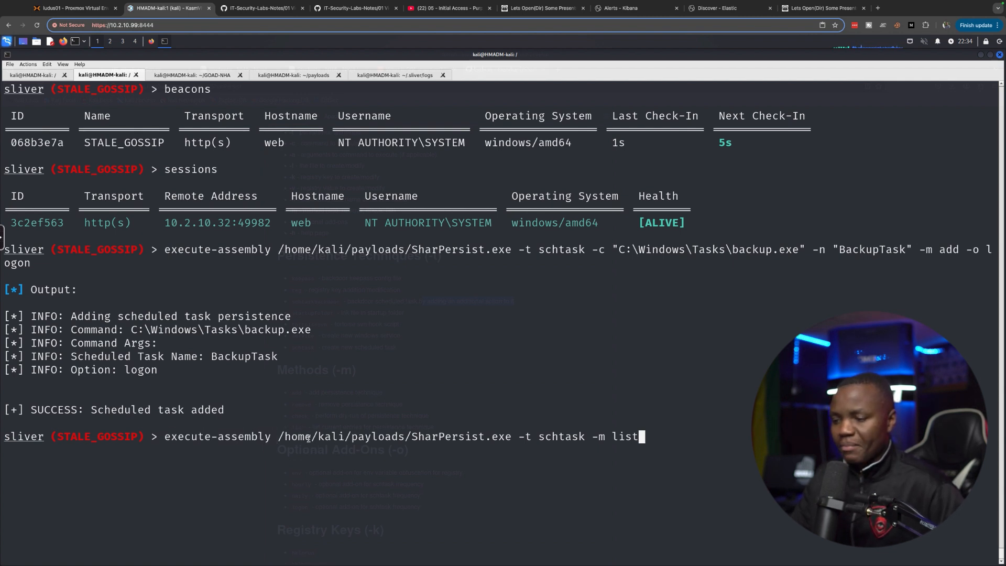
{"action": "double_click", "coordinate": [467, 436]}
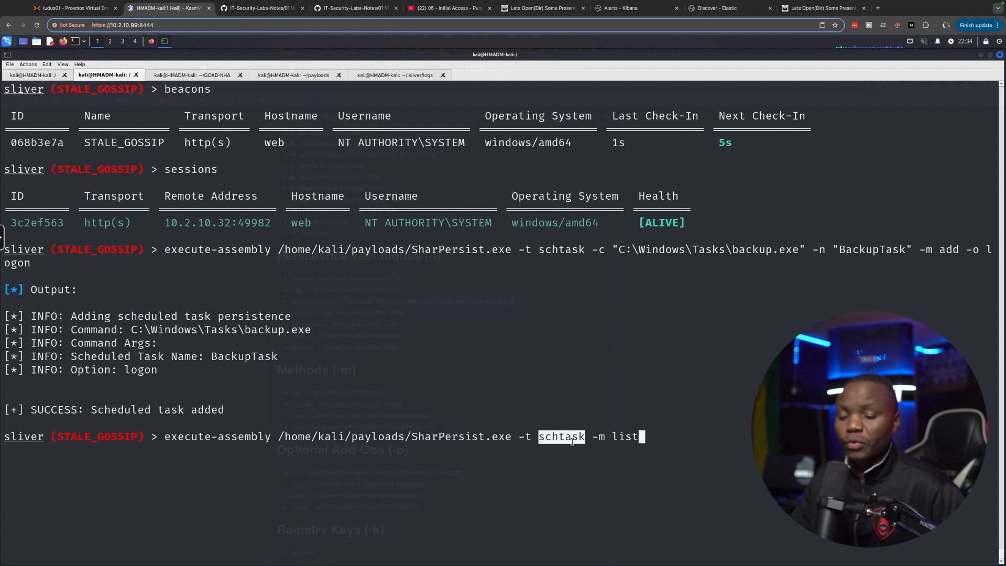
{"action": "mouse_move", "coordinate": [620, 446]}
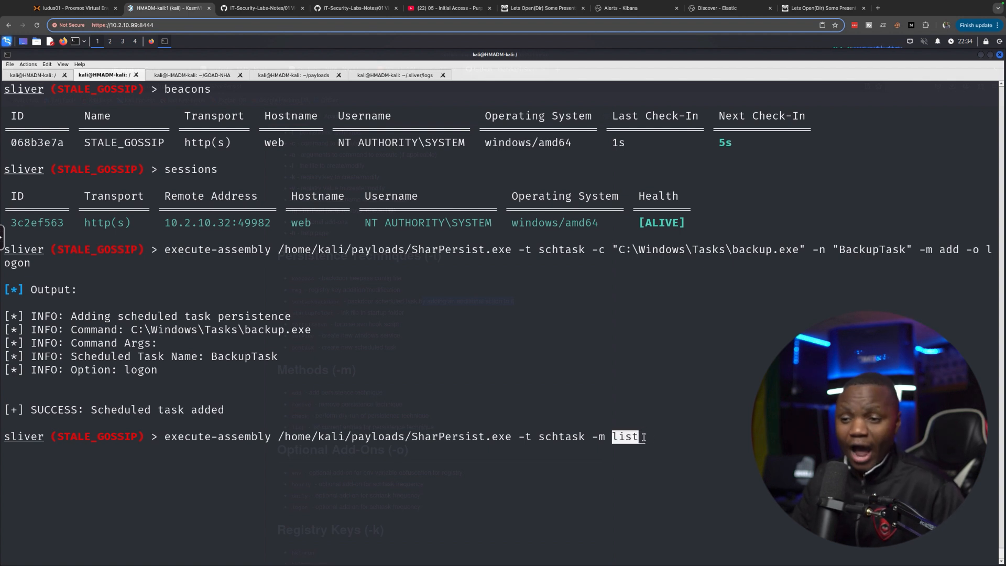
{"action": "key", "text": "Return"}
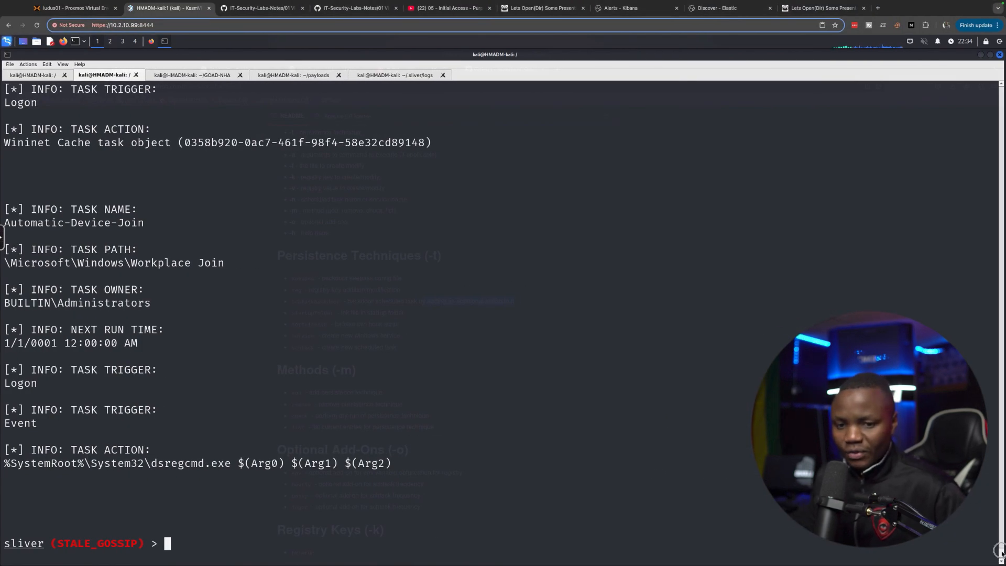
{"action": "scroll", "scroll_direction": "down", "scroll_amount": 3}
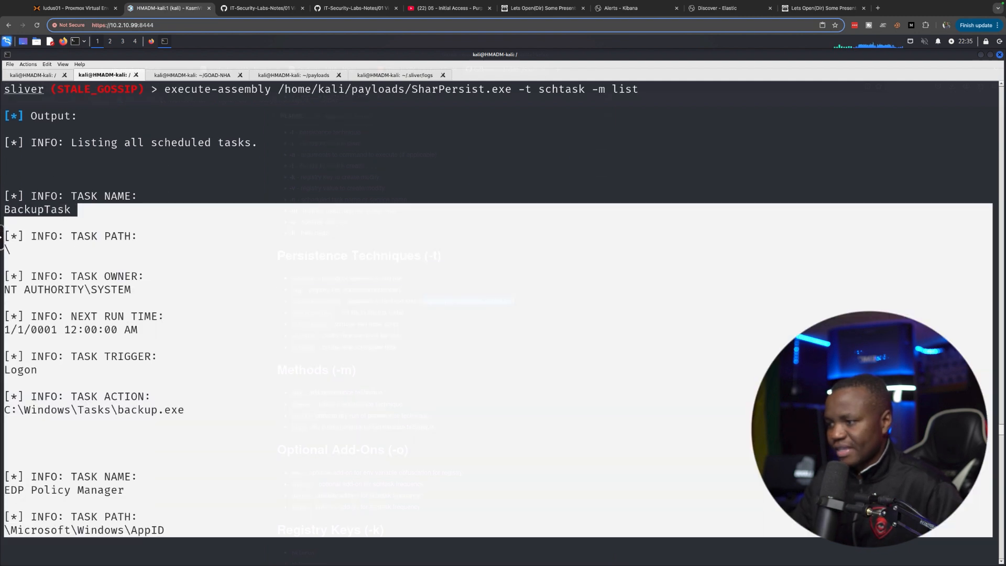
Step: Highlight the backup.exe path, then list beacons to see STALE_GOSSIP checking in
{"action": "scroll", "scroll_direction": "down", "scroll_amount": 3}
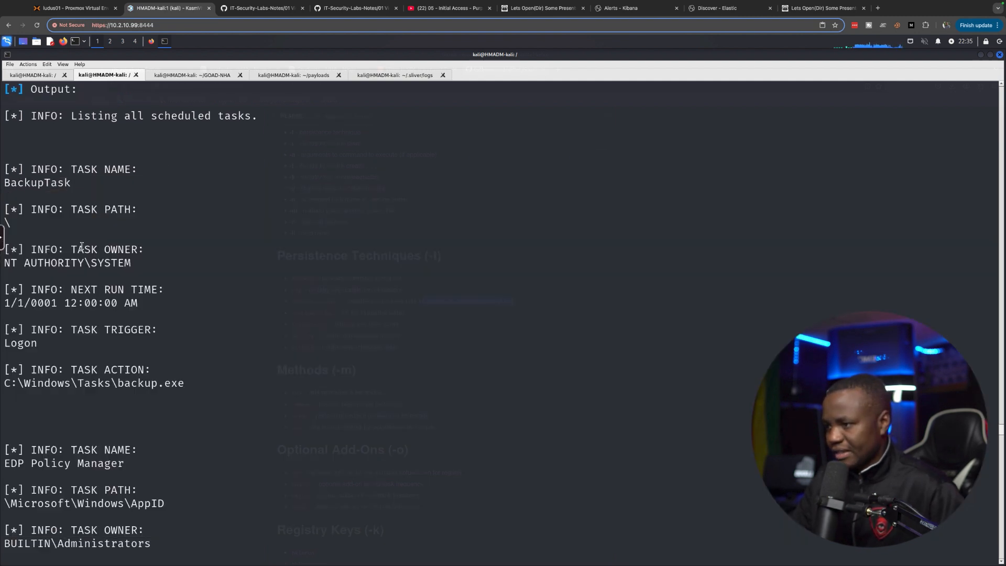
{"action": "double_click", "coordinate": [21, 344]}
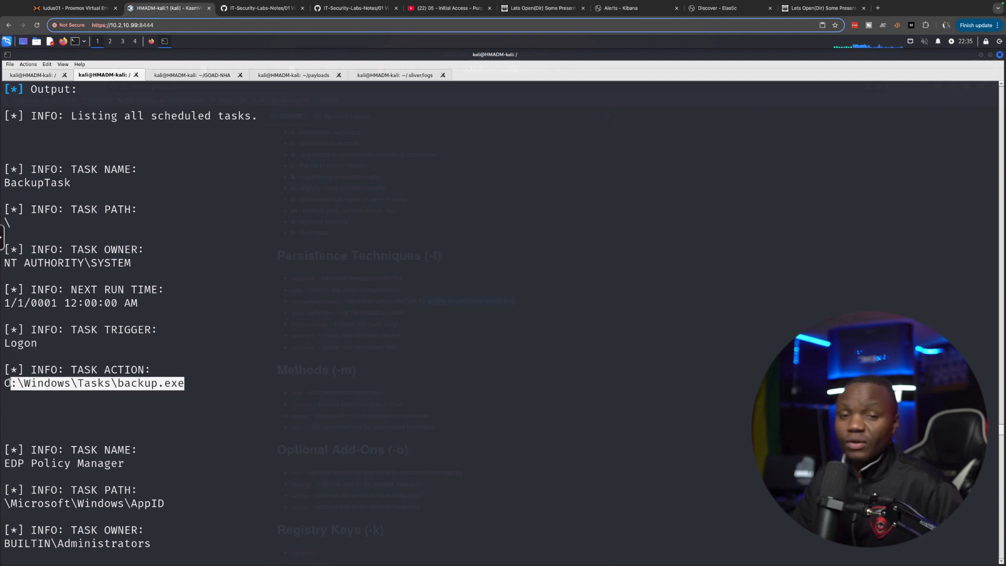
{"action": "left_click", "coordinate": [95, 398]}
{"action": "type", "text": "sessions"}
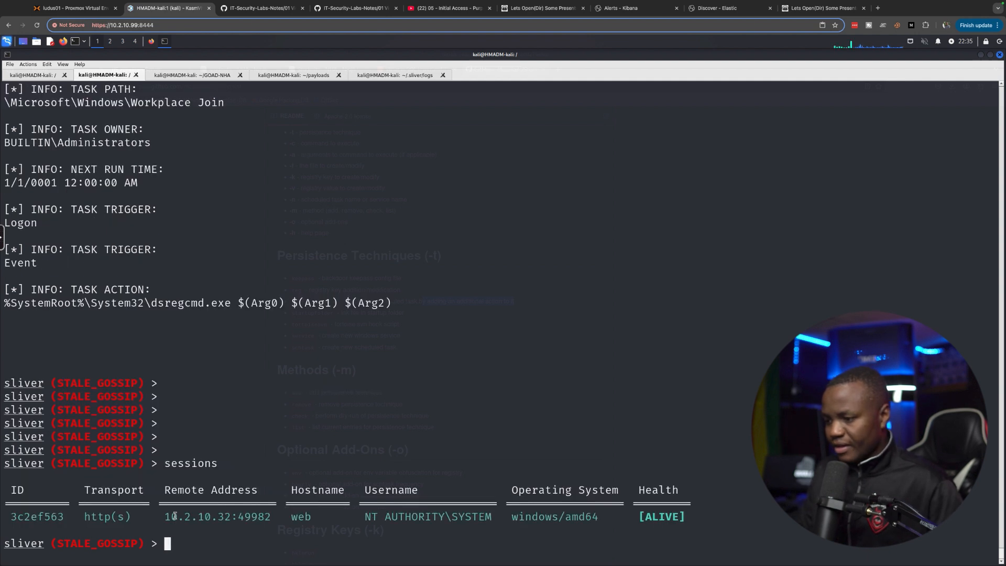
{"action": "mouse_move", "coordinate": [420, 516]}
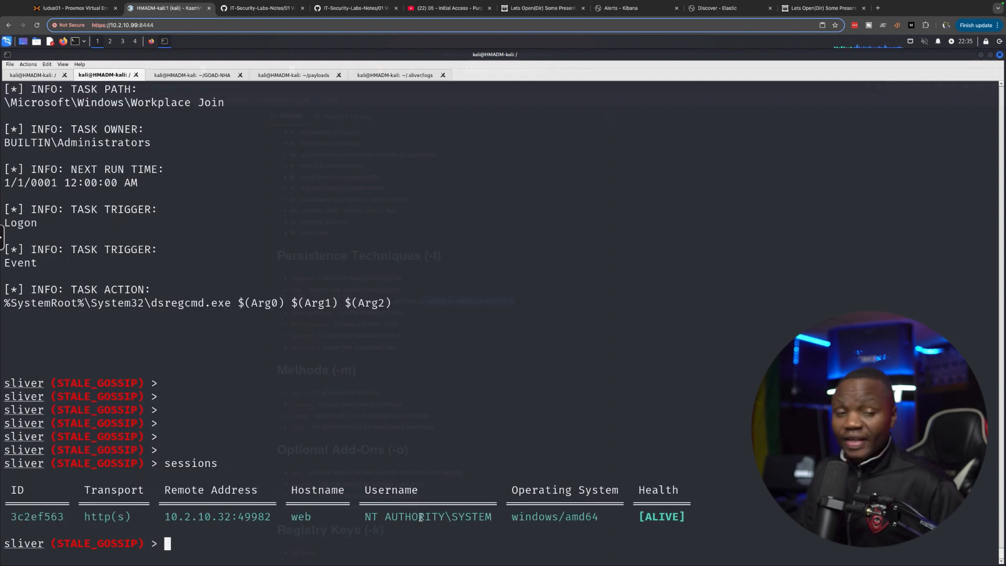
{"action": "type", "text": "beacons"}
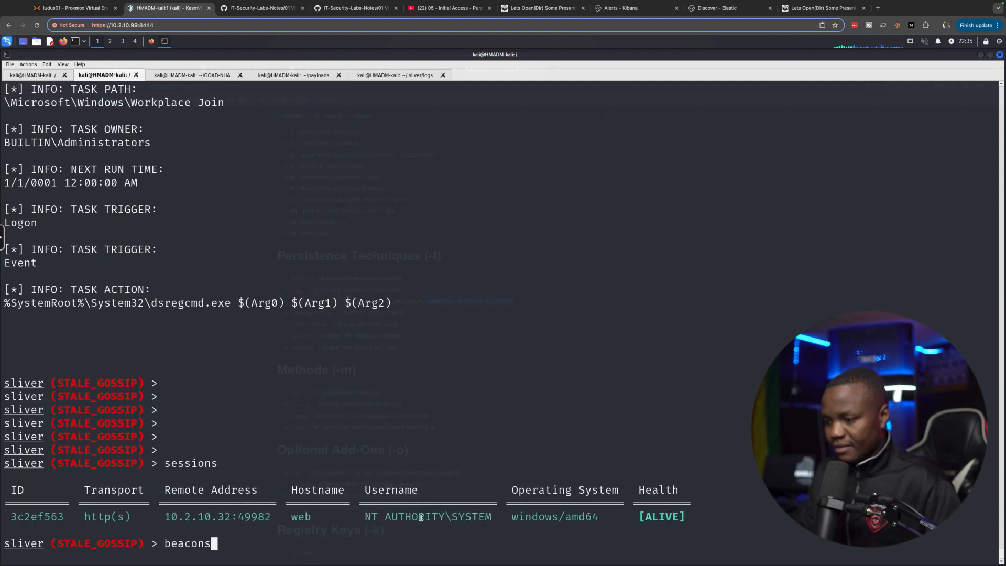
{"action": "key", "text": "Return"}
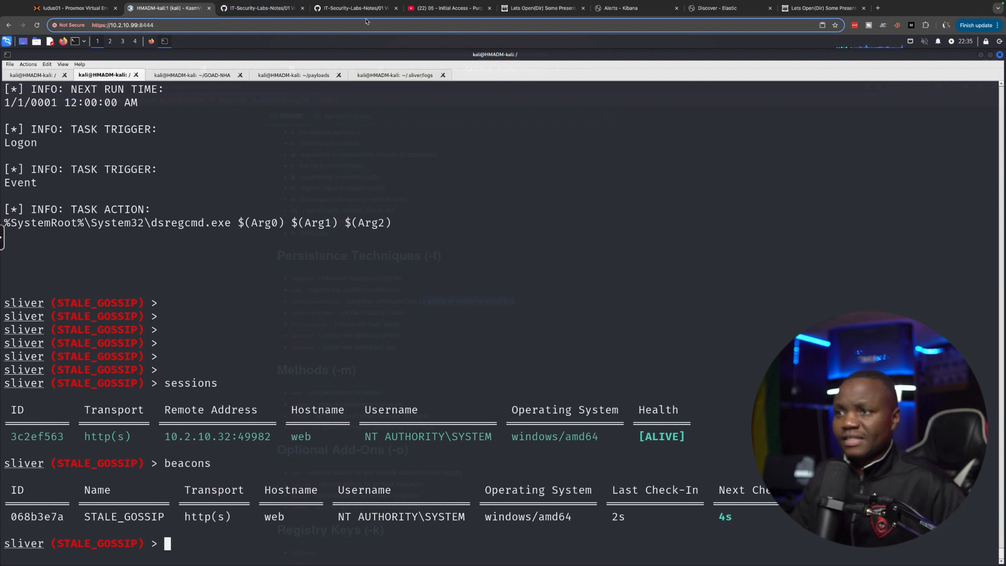
{"action": "left_click", "coordinate": [69, 8]}
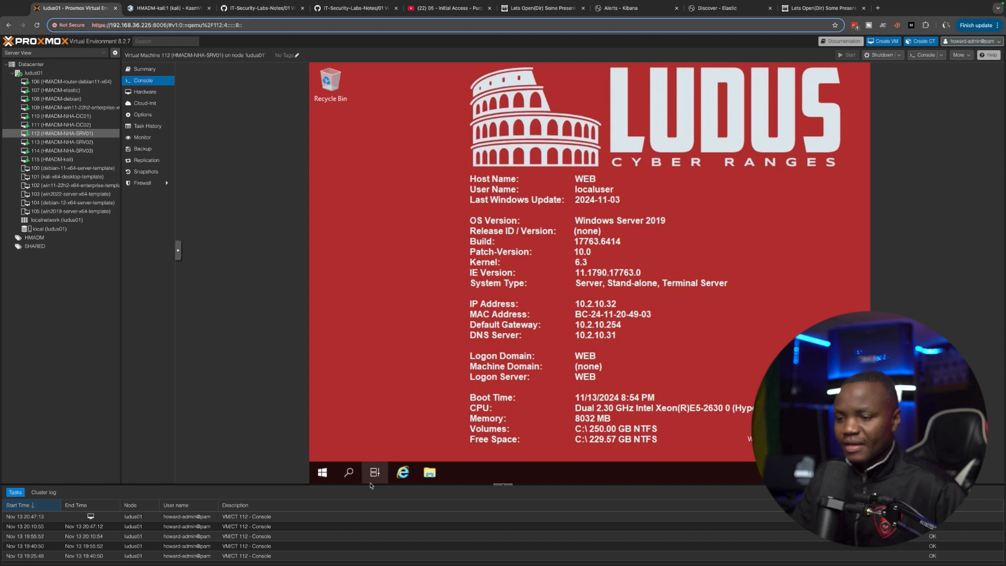
Step: Restart the WEB Windows Server VM from its Proxmox console Start menu
{"action": "left_click", "coordinate": [323, 473]}
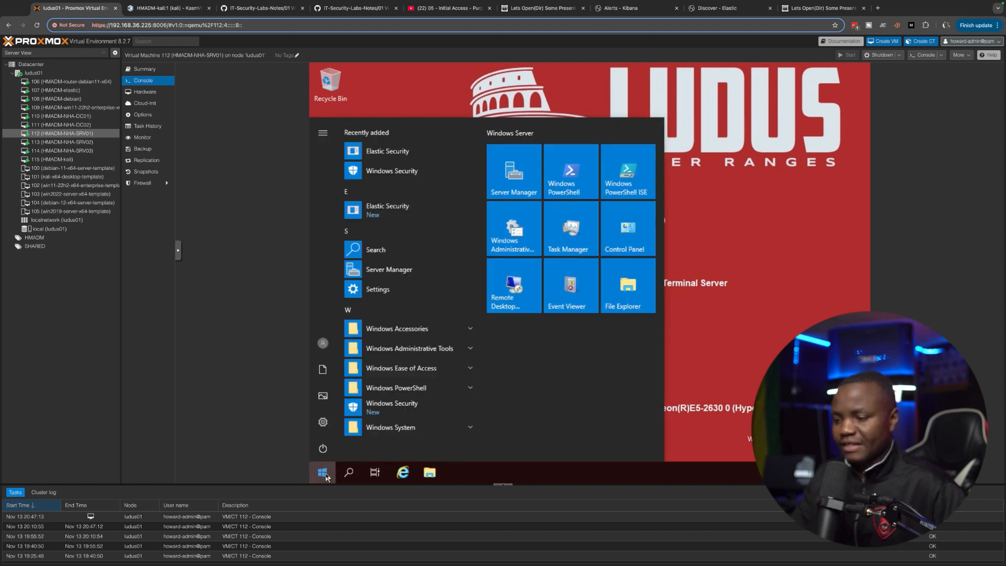
{"action": "left_click", "coordinate": [323, 448]}
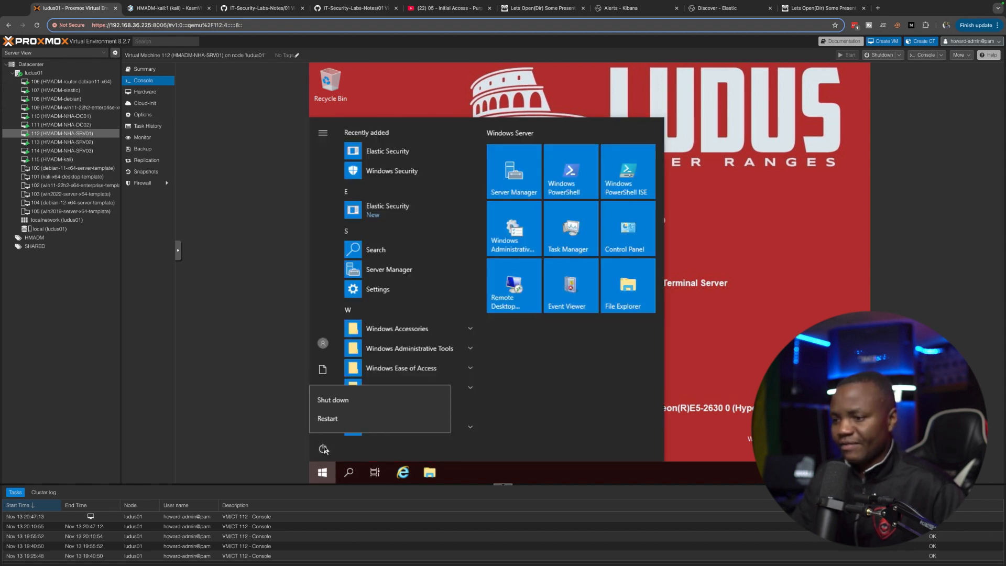
{"action": "mouse_move", "coordinate": [327, 418]}
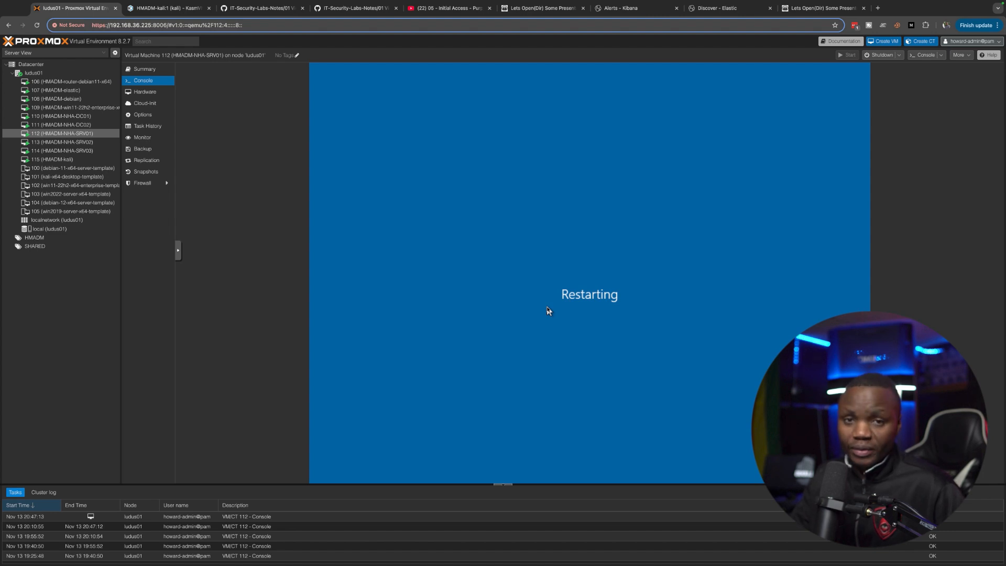
{"action": "mouse_move", "coordinate": [366, 458]}
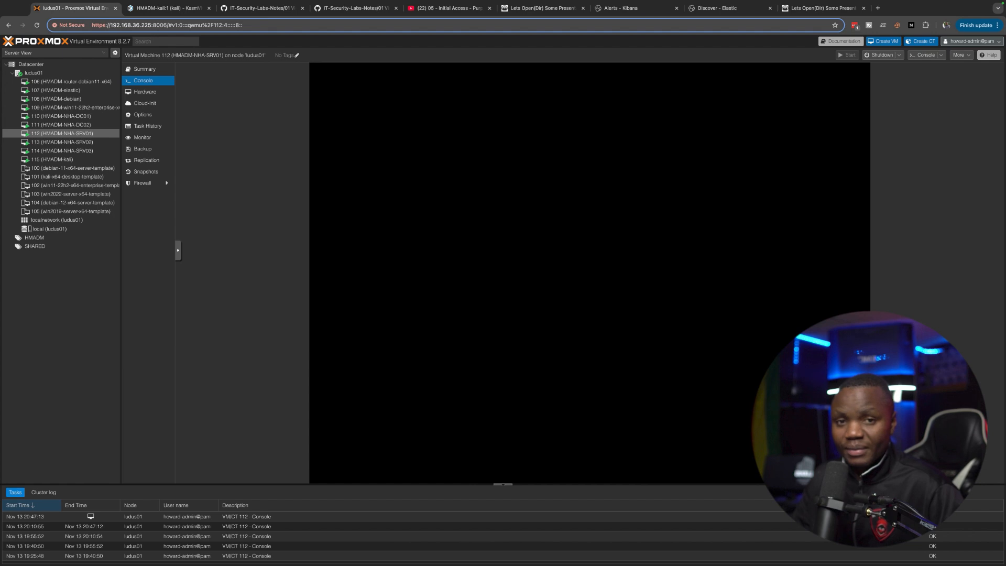
{"action": "left_click", "coordinate": [634, 8]}
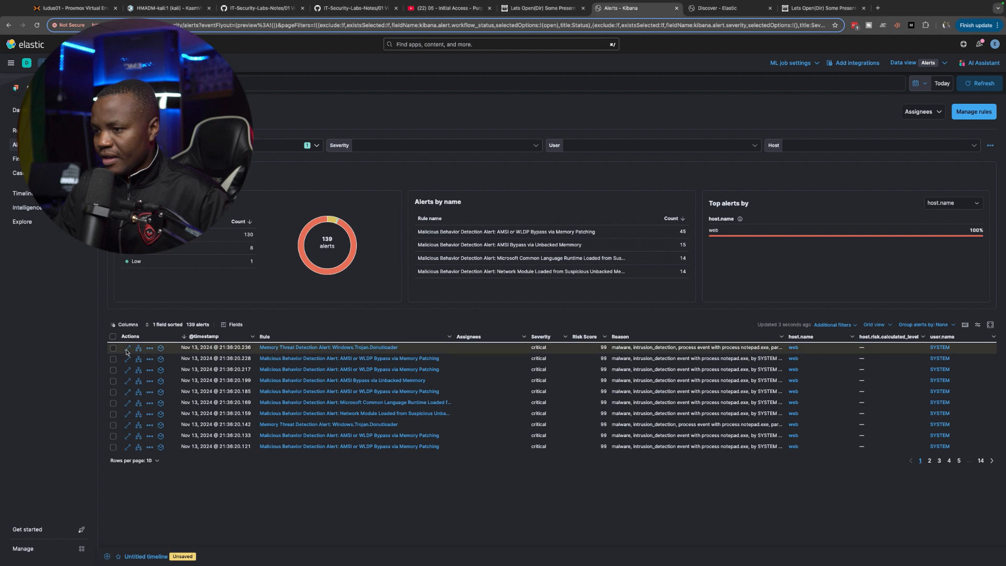
Step: Read the AMSI or WLDP Bypass via Memory Patching alert's description and highlighted fields
{"action": "left_click", "coordinate": [128, 347]}
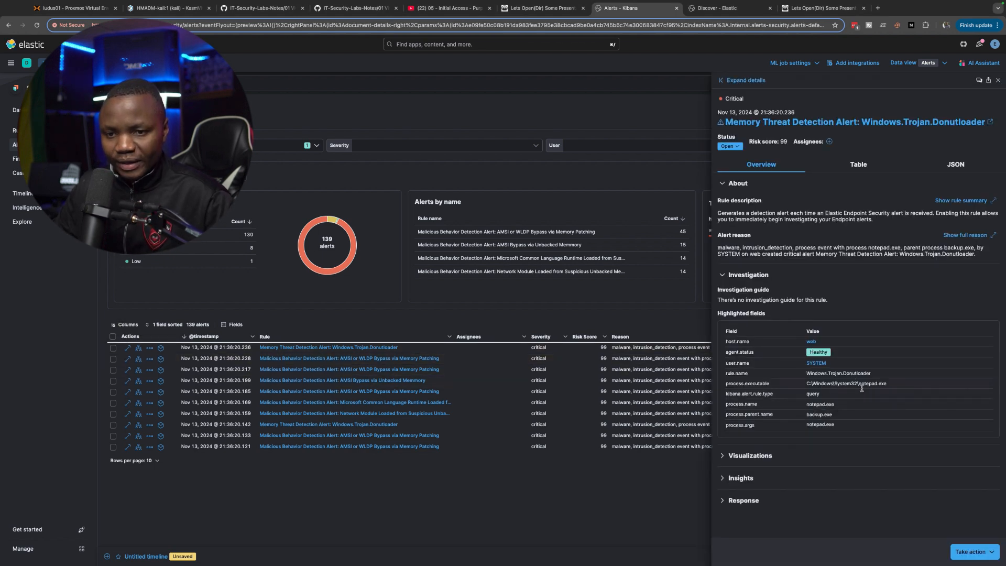
{"action": "mouse_move", "coordinate": [818, 446]}
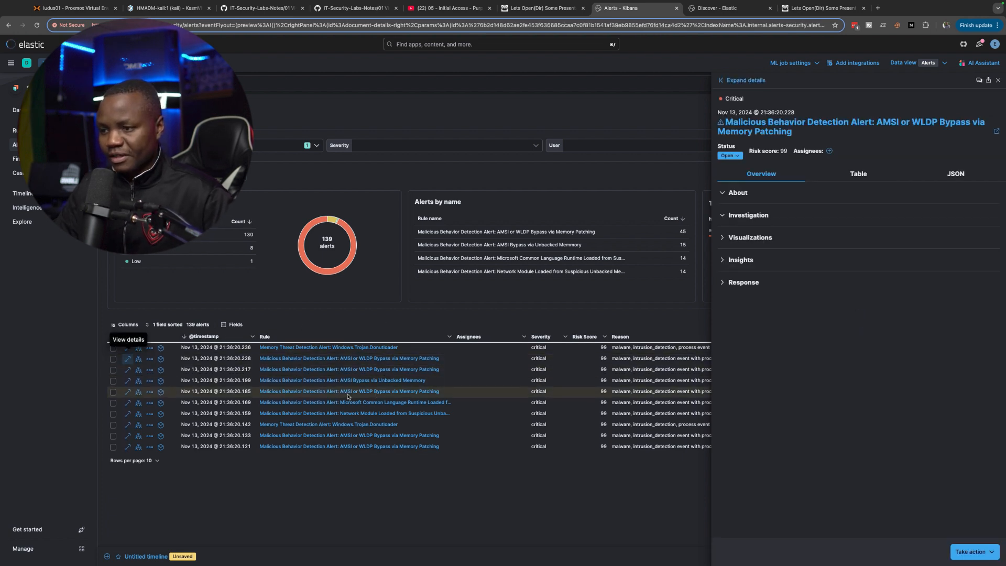
{"action": "left_click", "coordinate": [738, 193]}
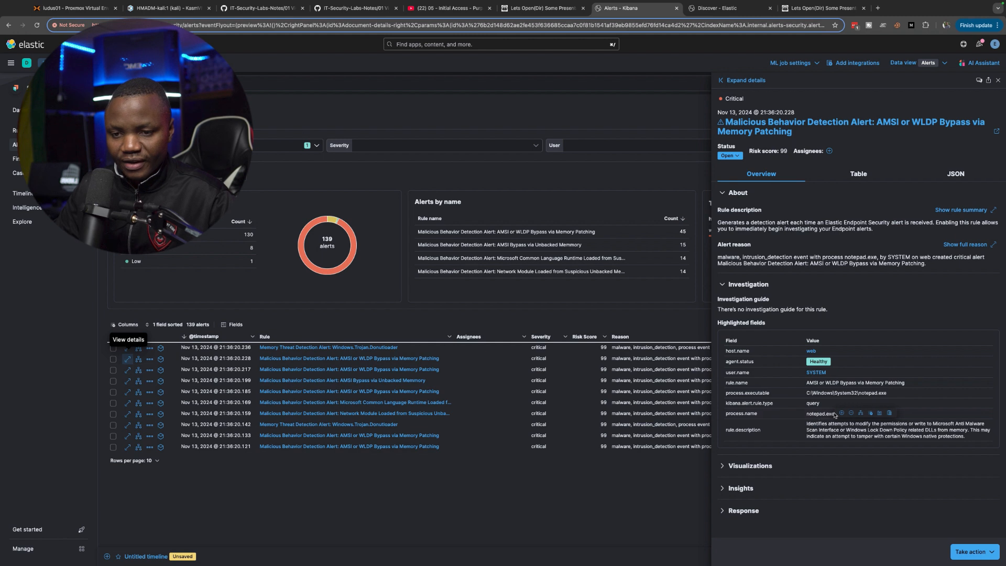
{"action": "mouse_move", "coordinate": [847, 387]}
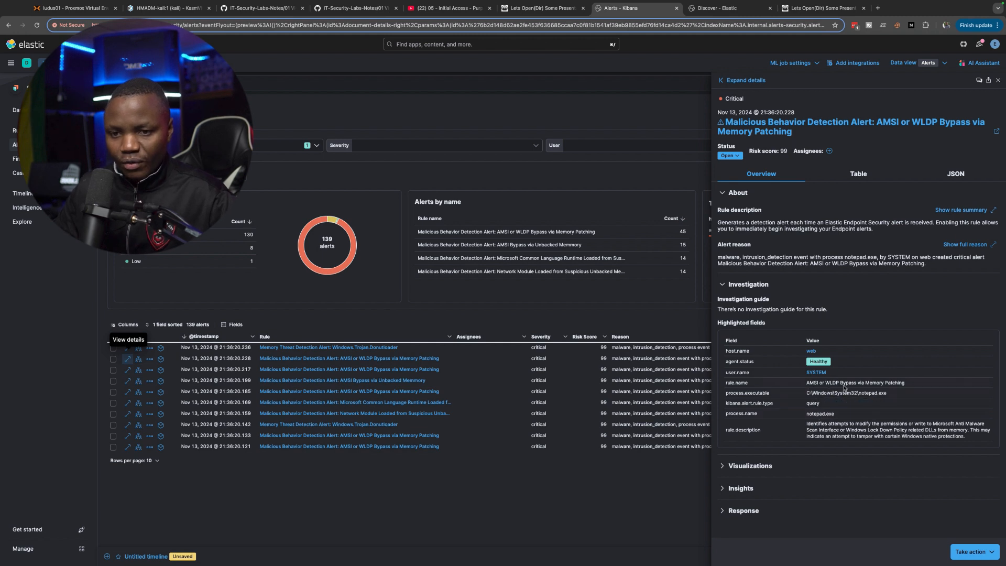
{"action": "mouse_move", "coordinate": [855, 382]}
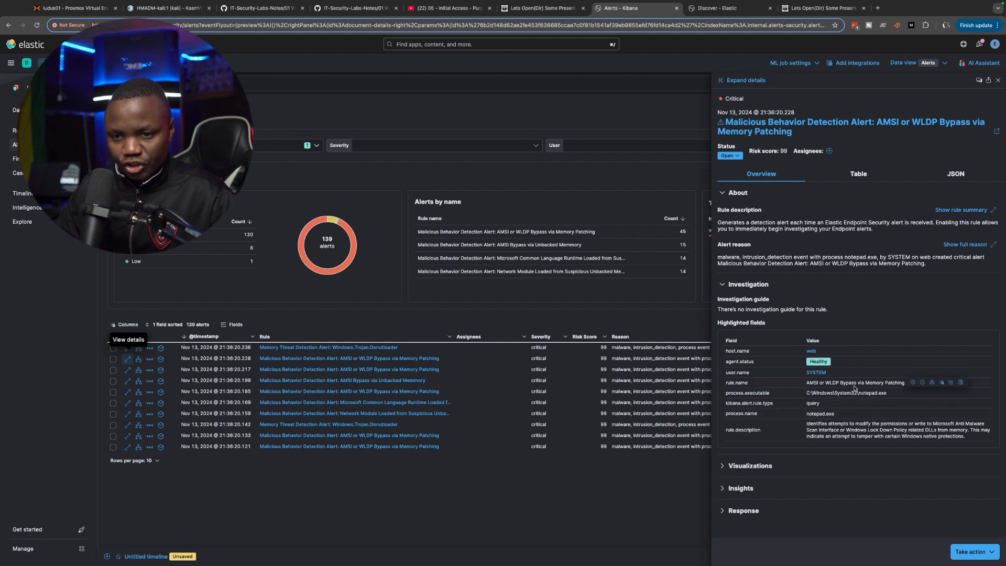
{"action": "mouse_move", "coordinate": [752, 239]}
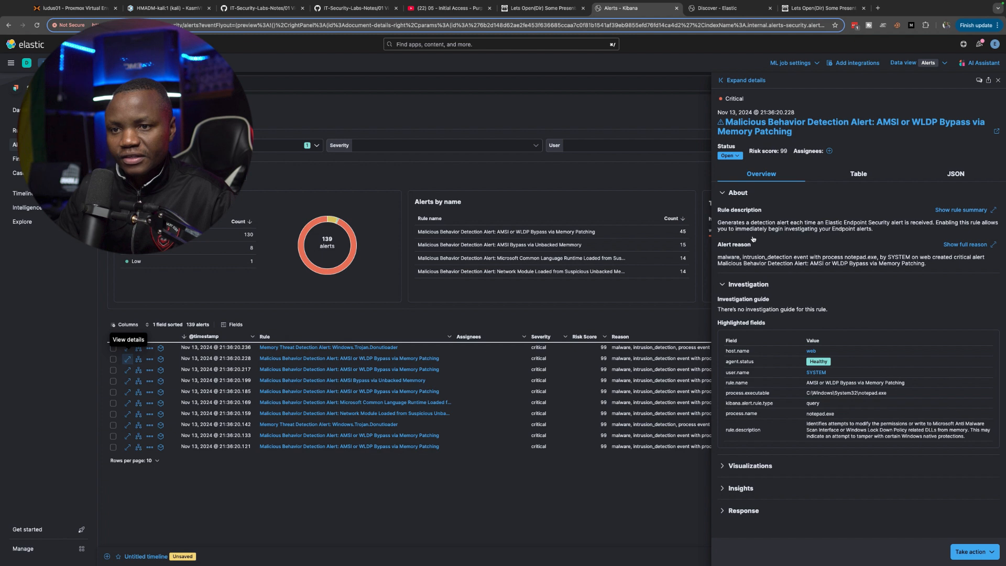
{"action": "mouse_move", "coordinate": [833, 240]}
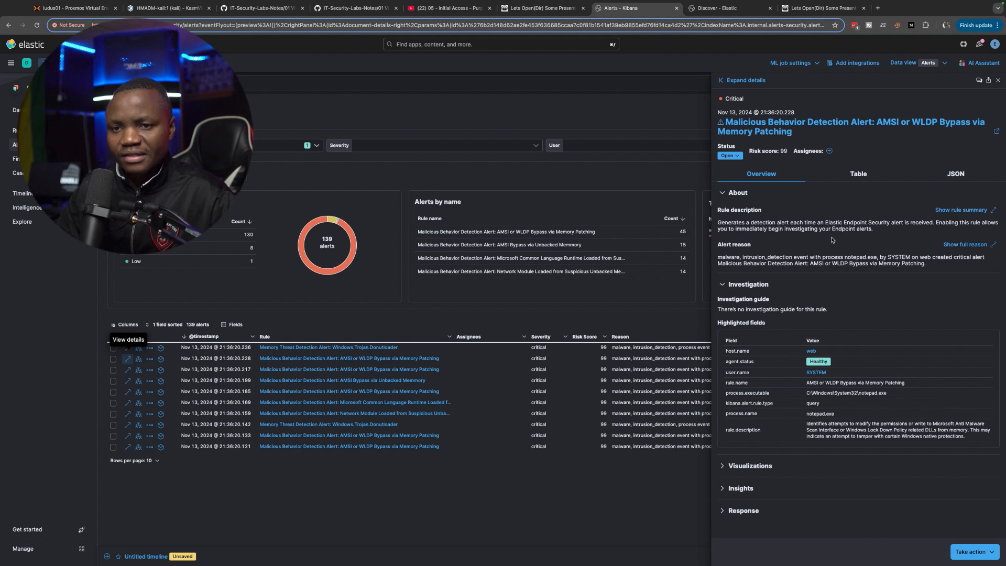
{"action": "mouse_move", "coordinate": [811, 256]}
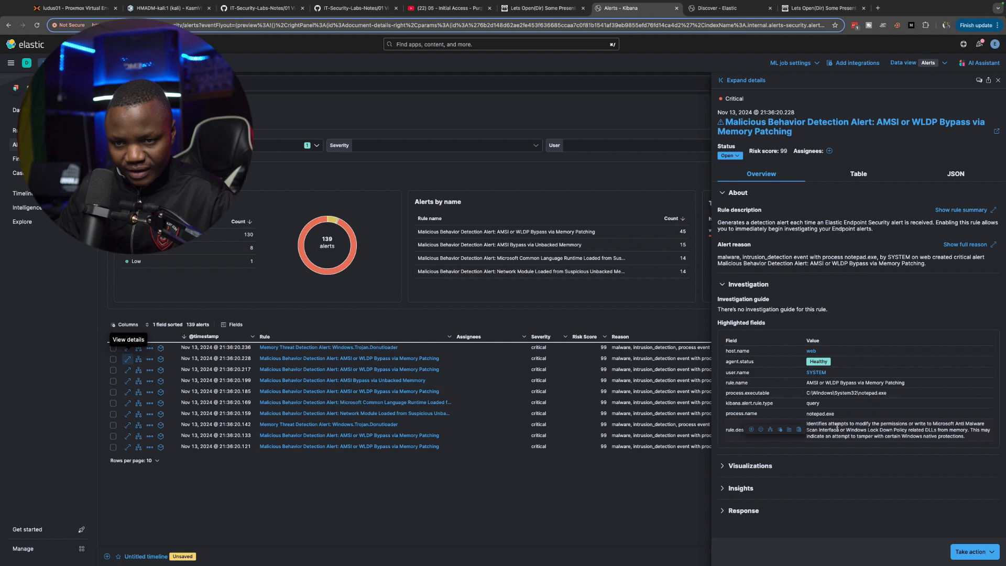
{"action": "mouse_move", "coordinate": [813, 450]}
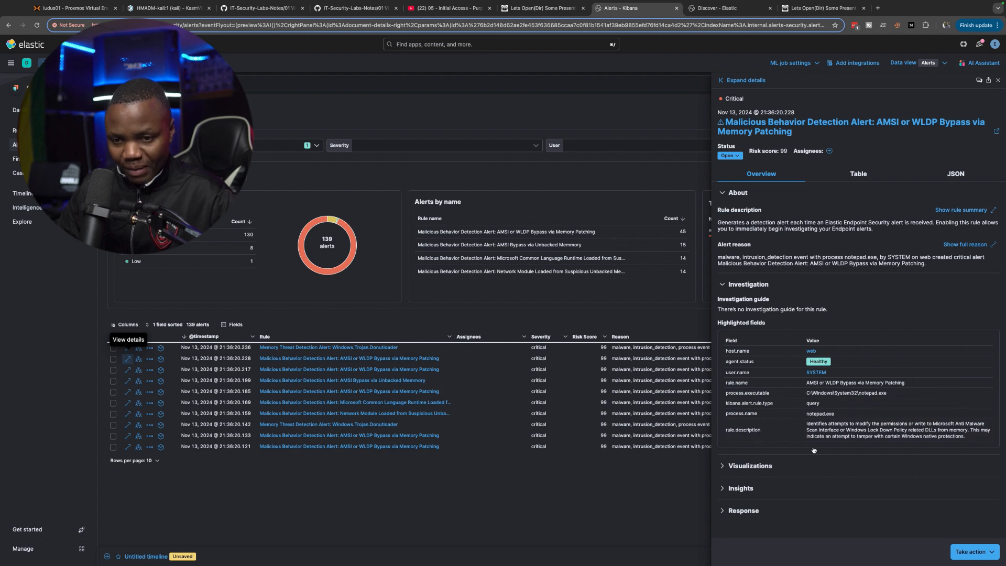
{"action": "mouse_move", "coordinate": [813, 431]}
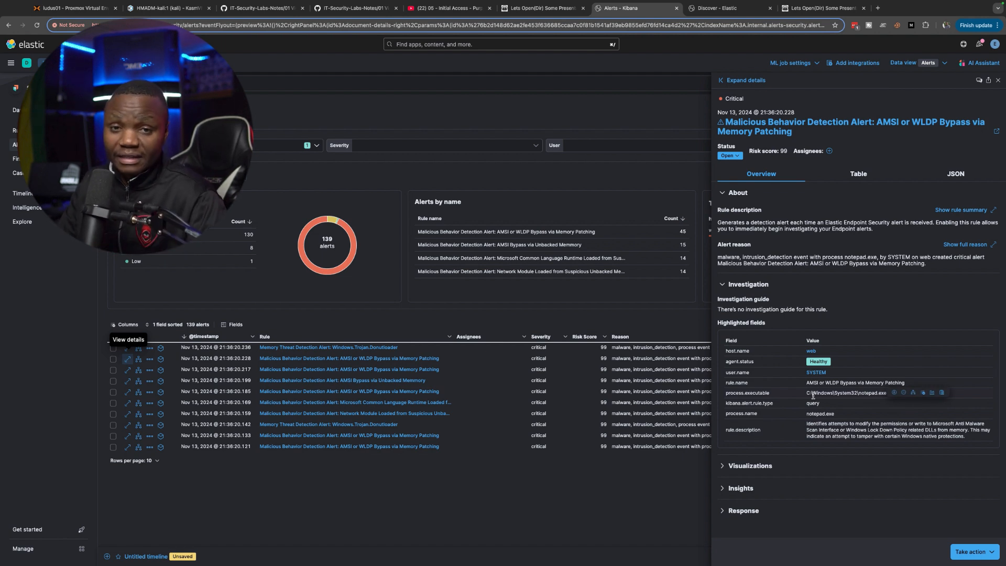
{"action": "left_click", "coordinate": [167, 8]}
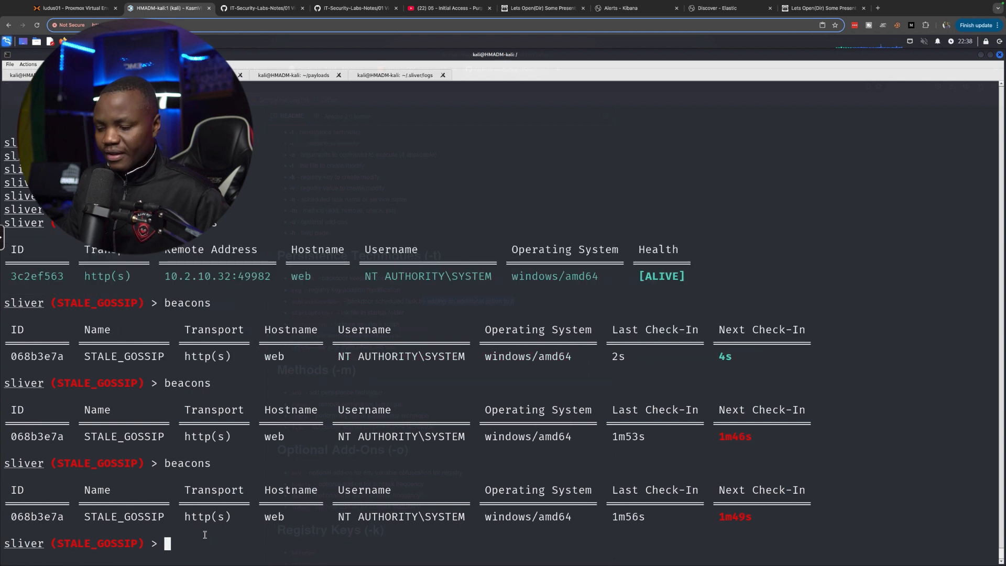
Step: List current sessions and prune the dead session
{"action": "type", "text": "sessions"}
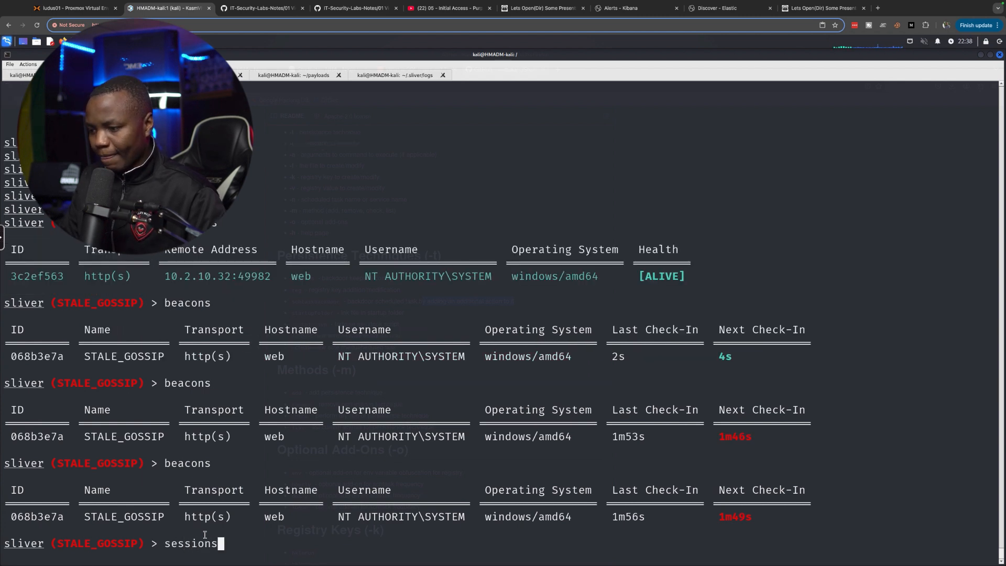
{"action": "key", "text": "Return"}
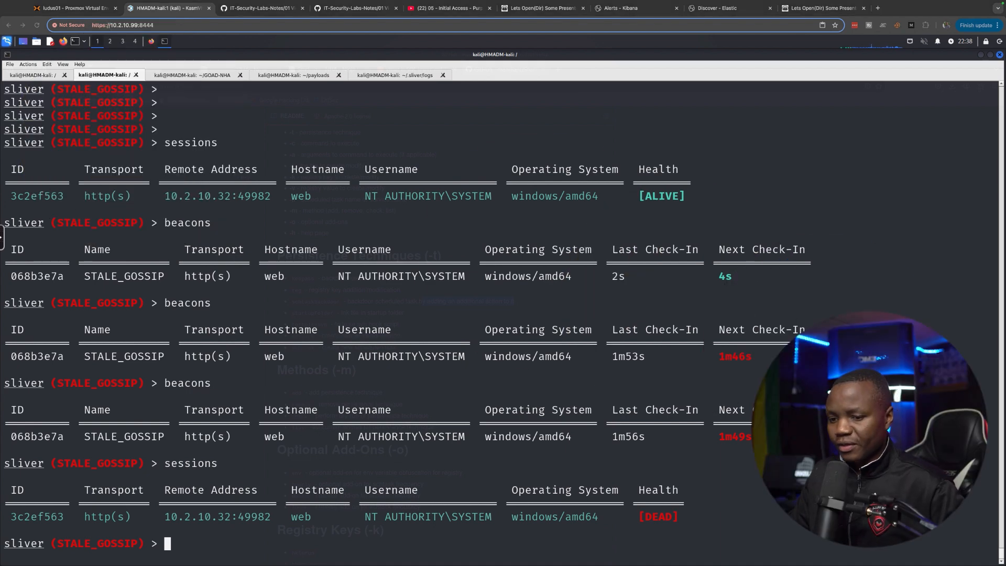
{"action": "mouse_move", "coordinate": [190, 551]}
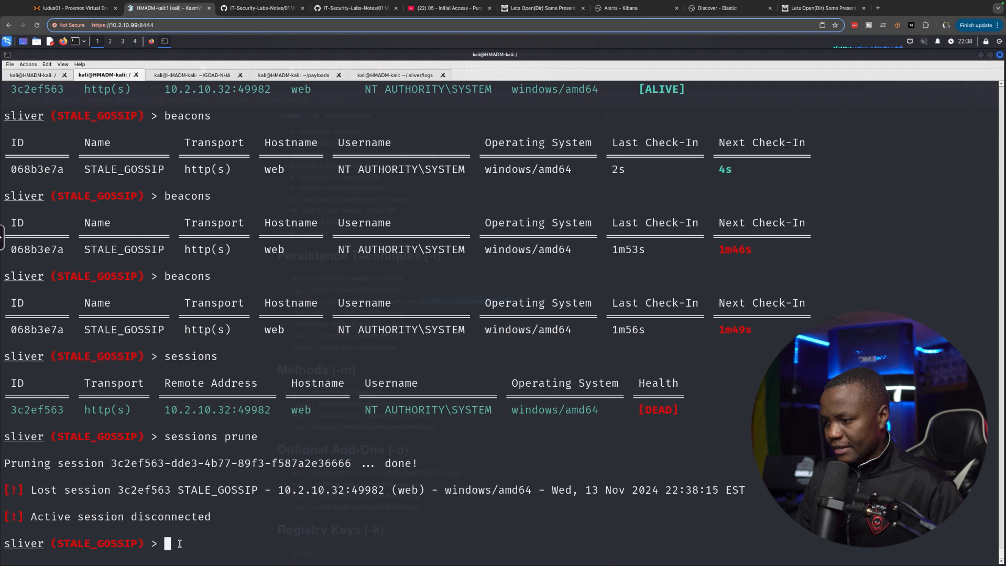
{"action": "type", "text": "sessions"}
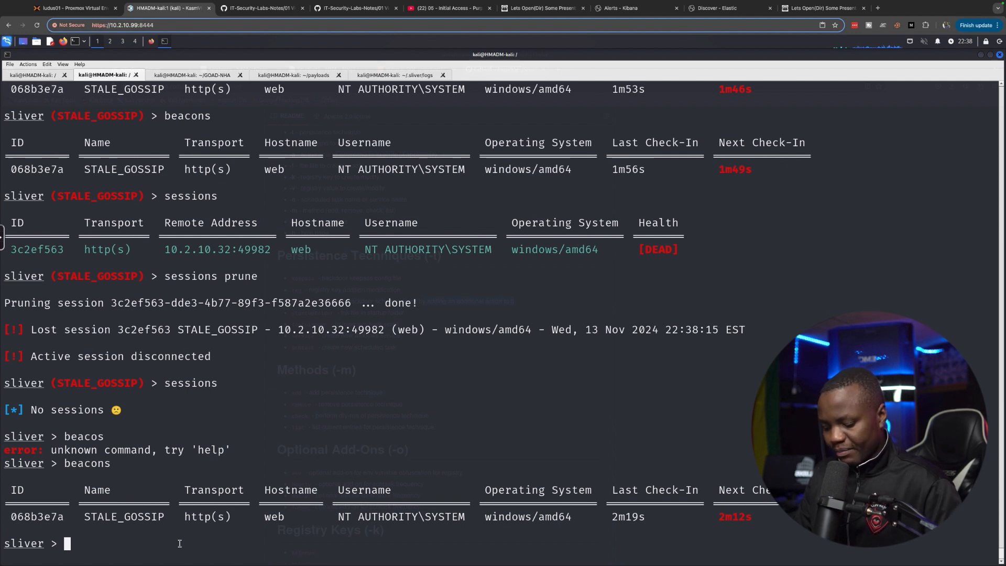
Step: Prune beacons overdue by two minutes with beacons prune -d 2m, then recheck sessions
{"action": "type", "text": "beacons"}
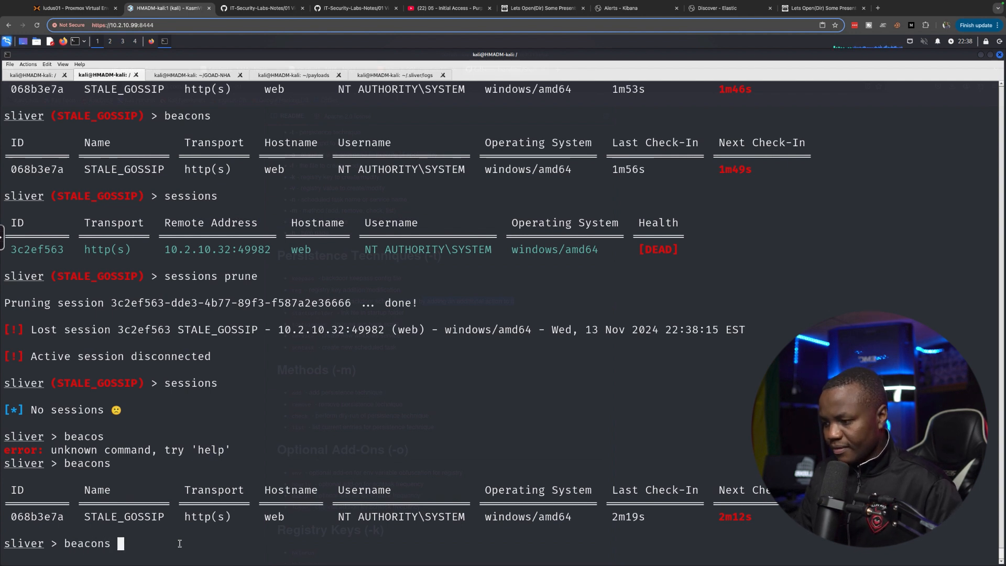
{"action": "type", "text": "prune"}
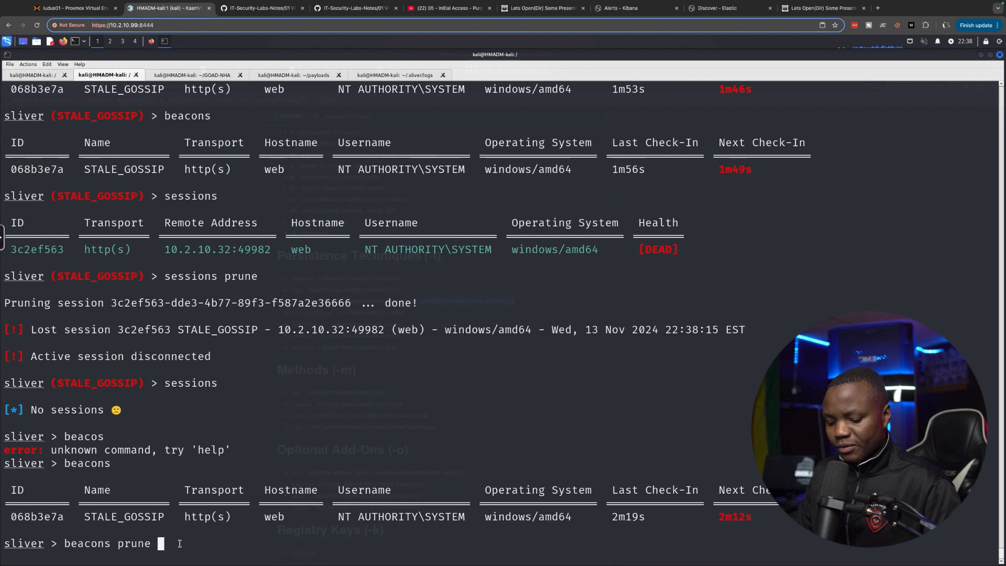
{"action": "type", "text": "-d"}
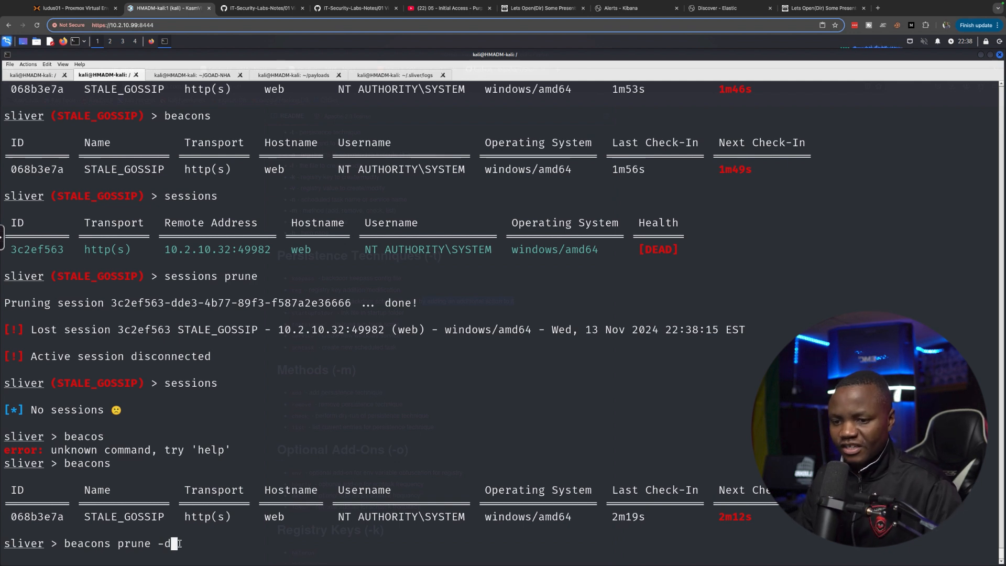
{"action": "type", "text": "2"}
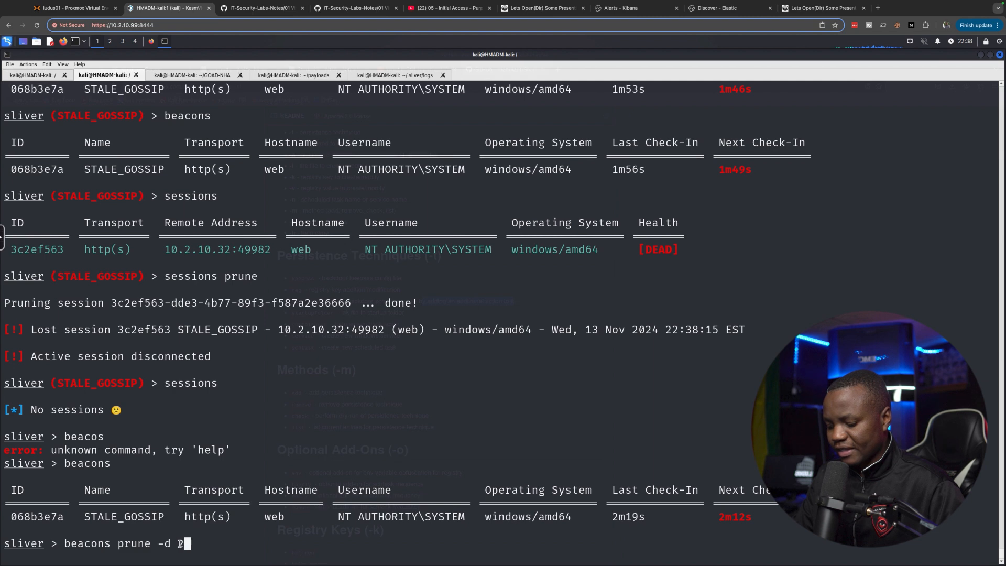
{"action": "key", "text": "Return"}
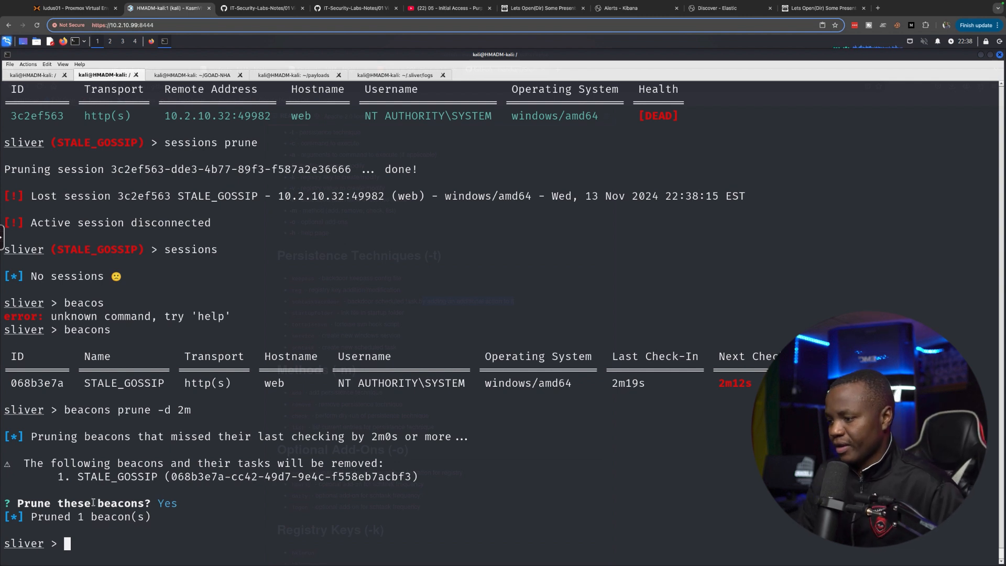
{"action": "type", "text": "sessions"}
{"action": "type", "text": "beacons"}
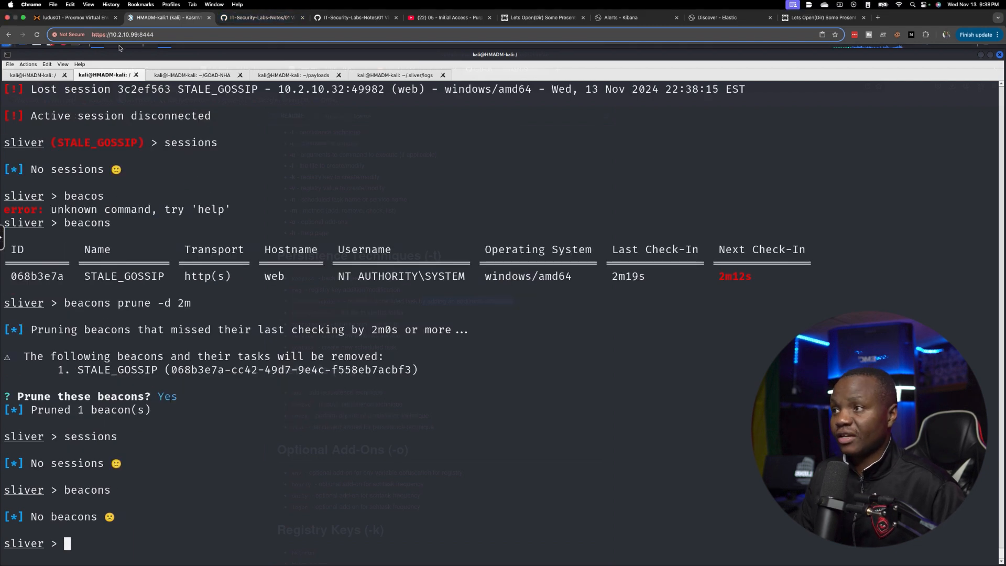
{"action": "left_click", "coordinate": [64, 16]}
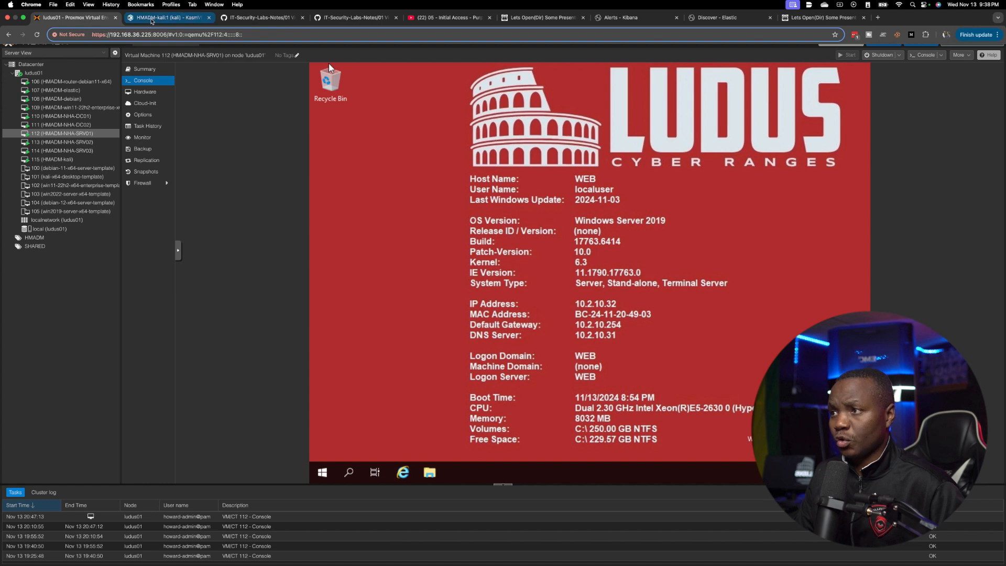
{"action": "left_click", "coordinate": [169, 18]}
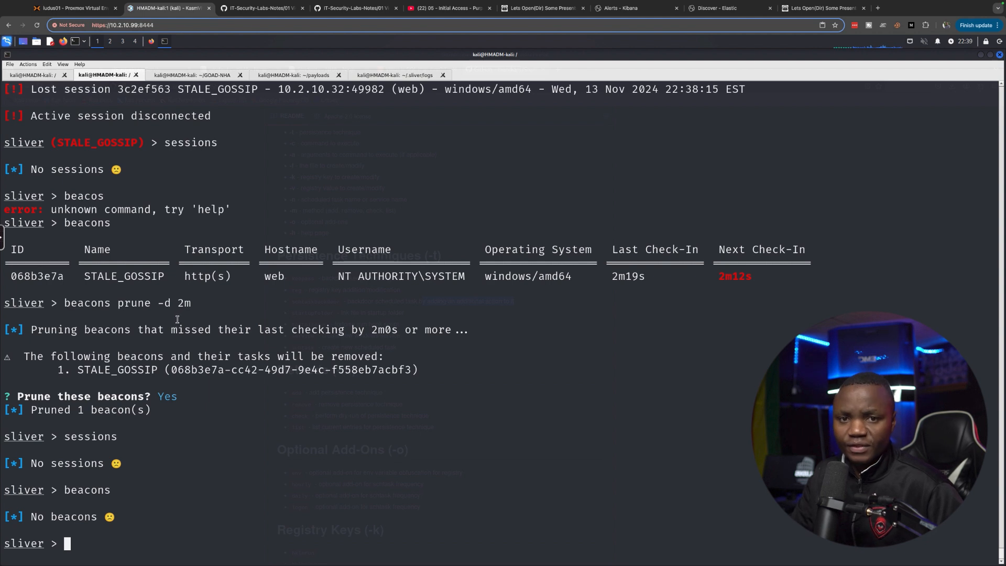
{"action": "mouse_move", "coordinate": [235, 403]}
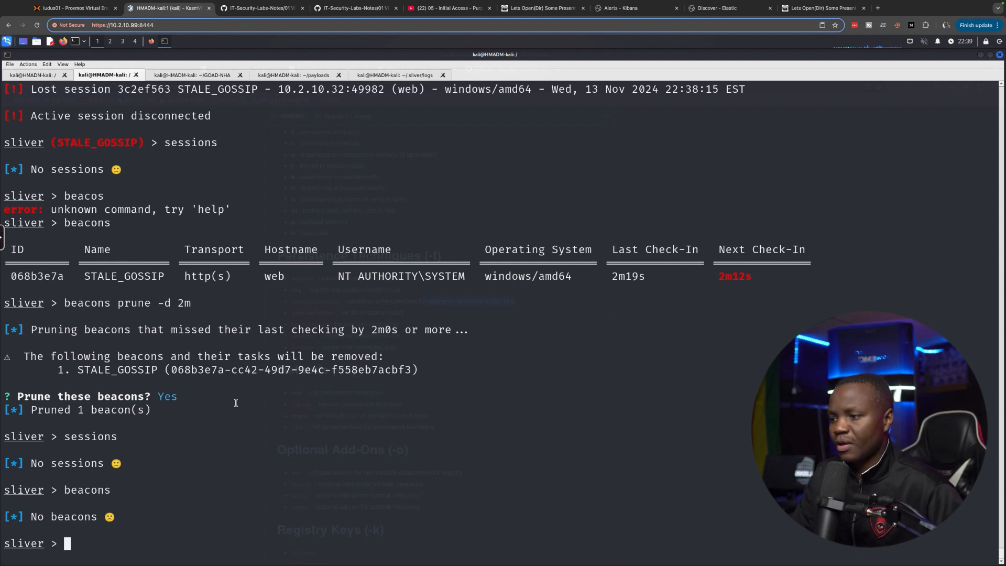
{"action": "mouse_move", "coordinate": [198, 373]}
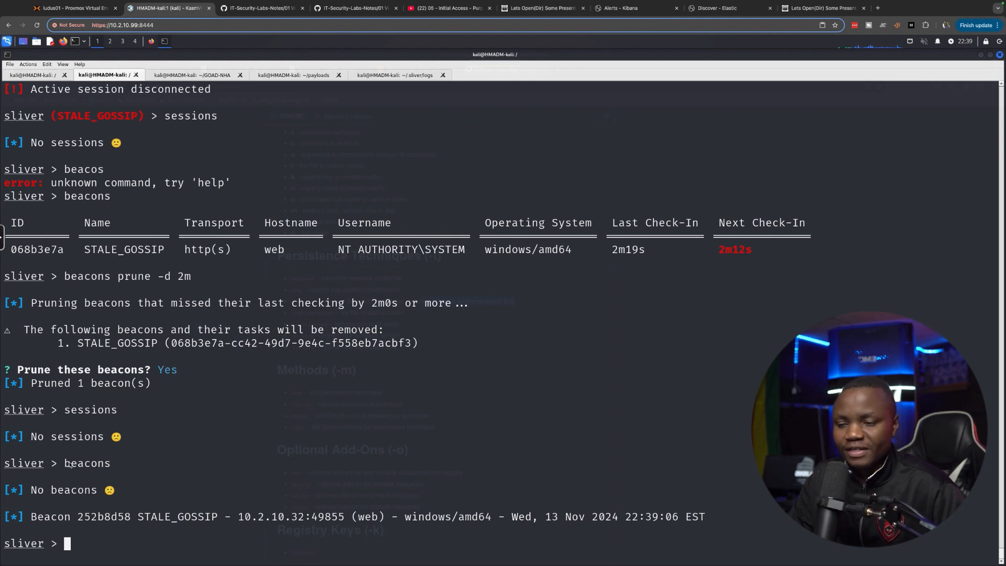
Step: Make the new beacon 252b8d58-abc5-4f0c-ae95-1fc3ce9e6478 the active one with use
{"action": "double_click", "coordinate": [106, 517]}
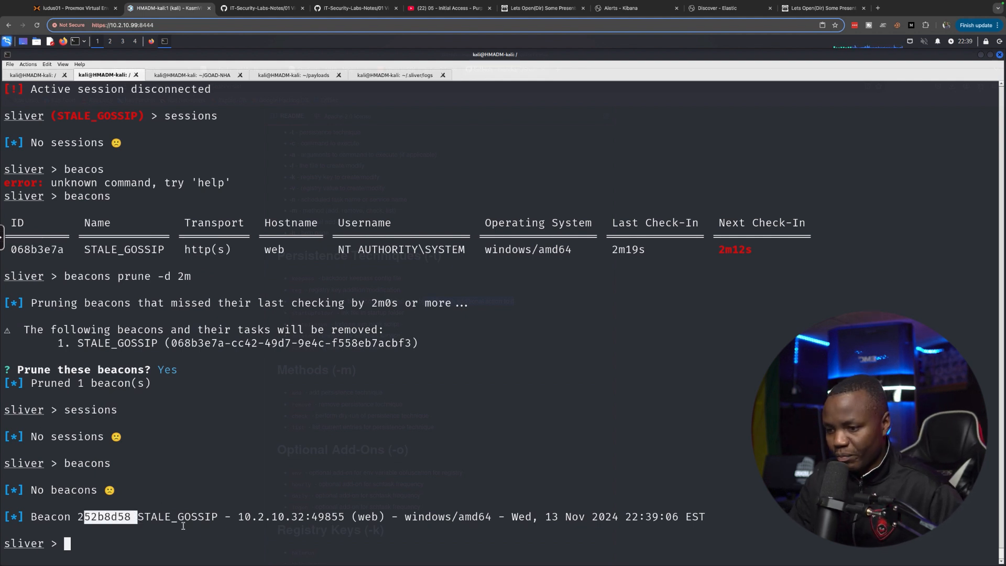
{"action": "type", "text": "use"}
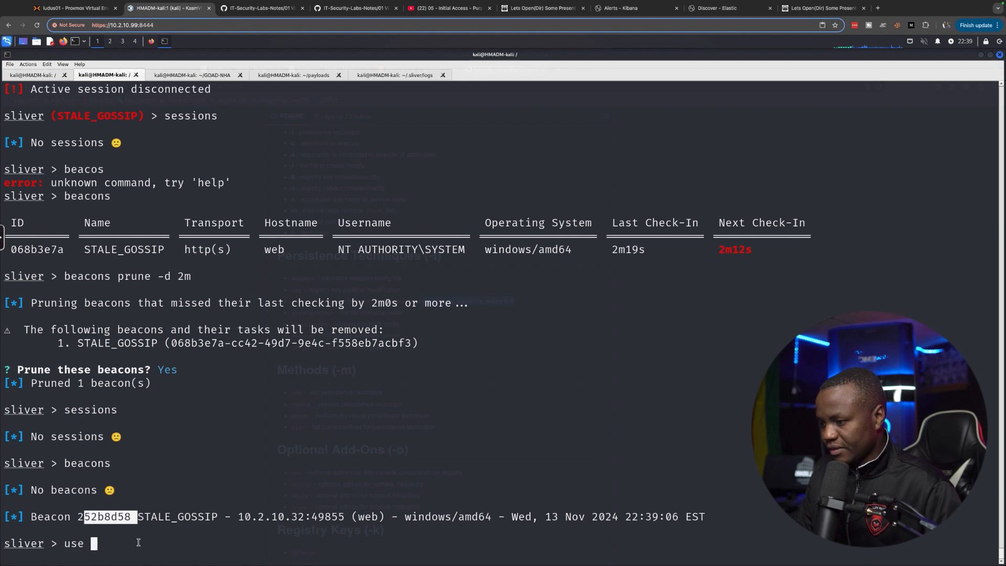
{"action": "type", "text": "252b8d58-abc5-4f0c-ae95-1fc3ce9e6478"}
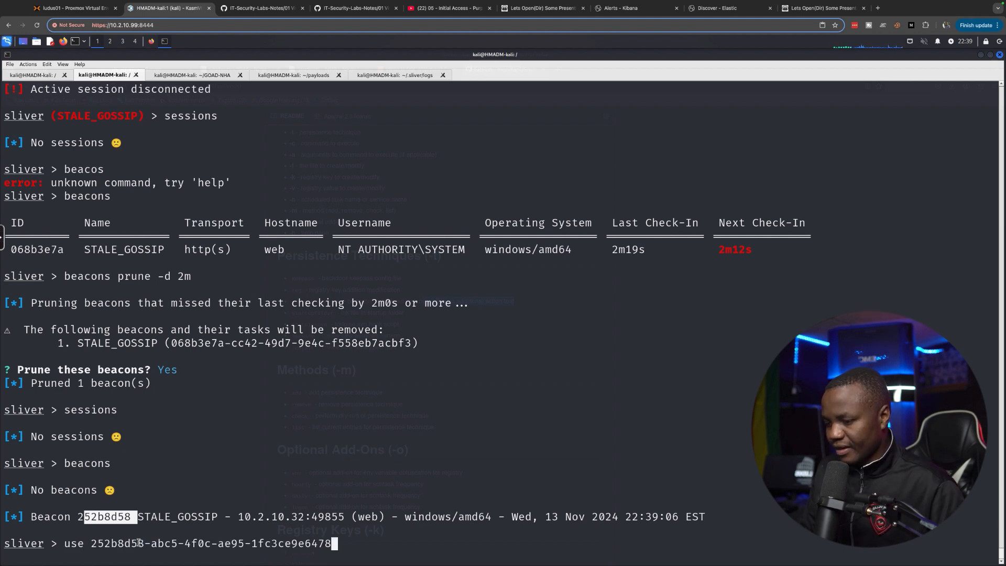
{"action": "key", "text": "Return"}
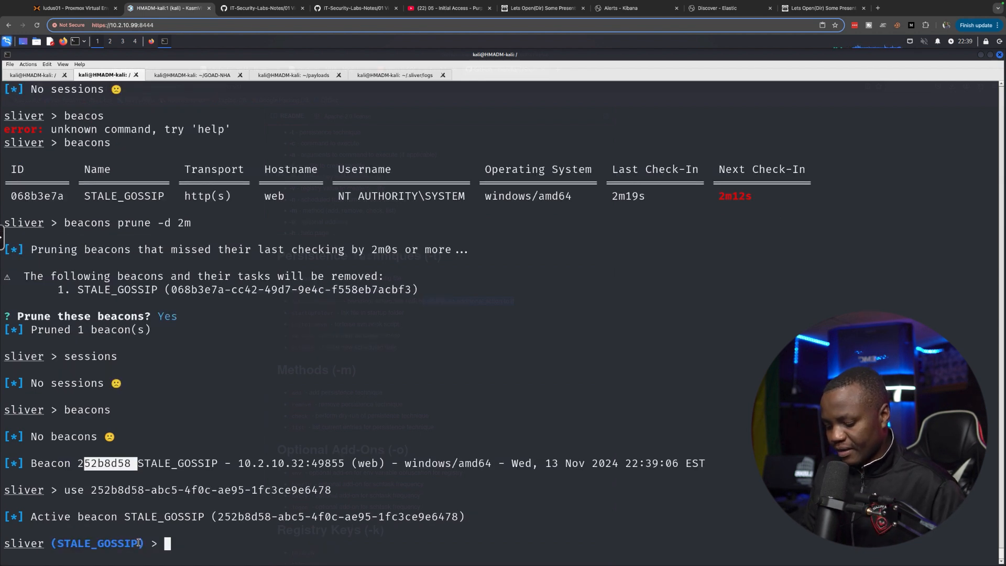
Step: Spawn an interactive session from the beacon and switch to the Elastic alerts
{"action": "type", "text": "interactive"}
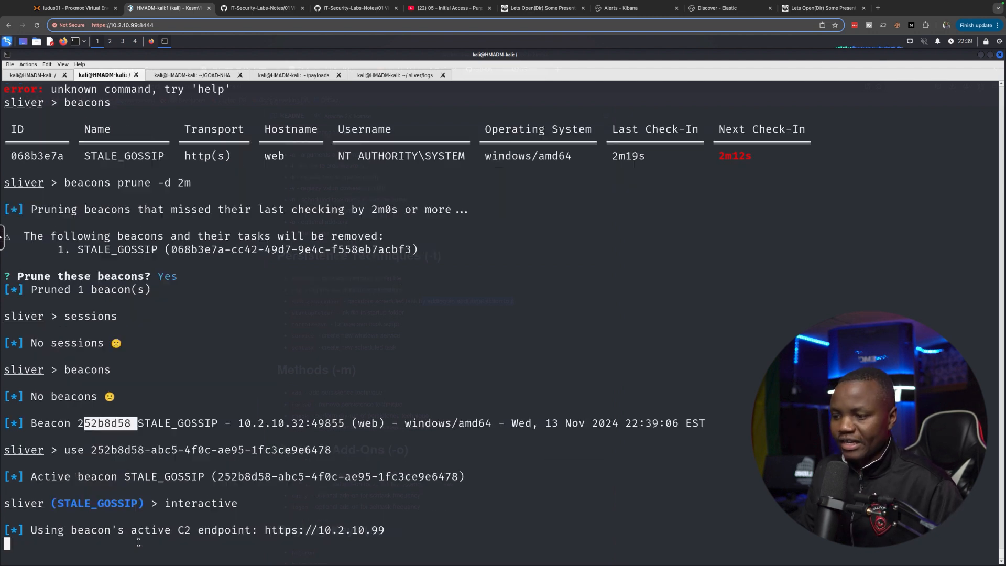
{"action": "key", "text": "Return"}
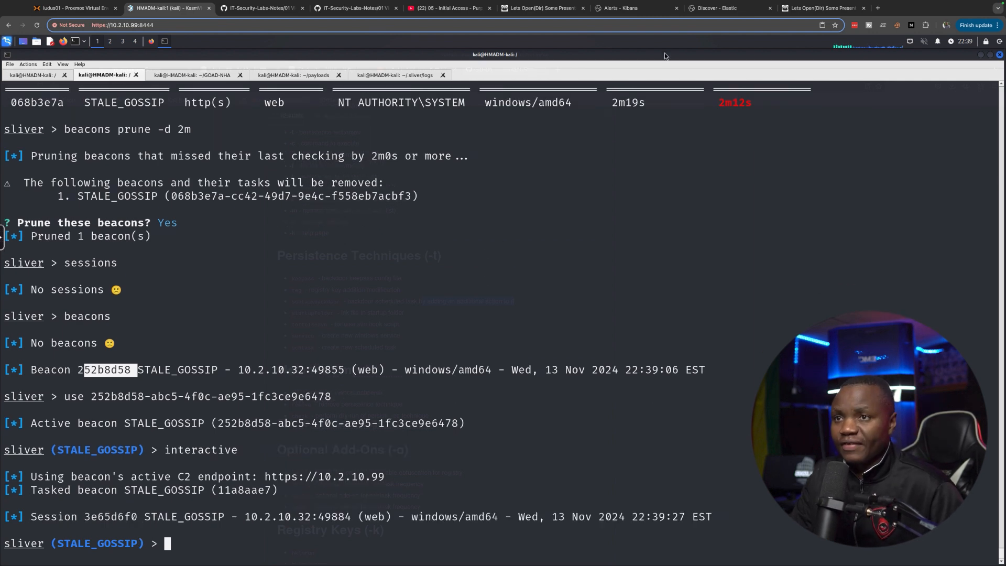
{"action": "left_click", "coordinate": [632, 8]}
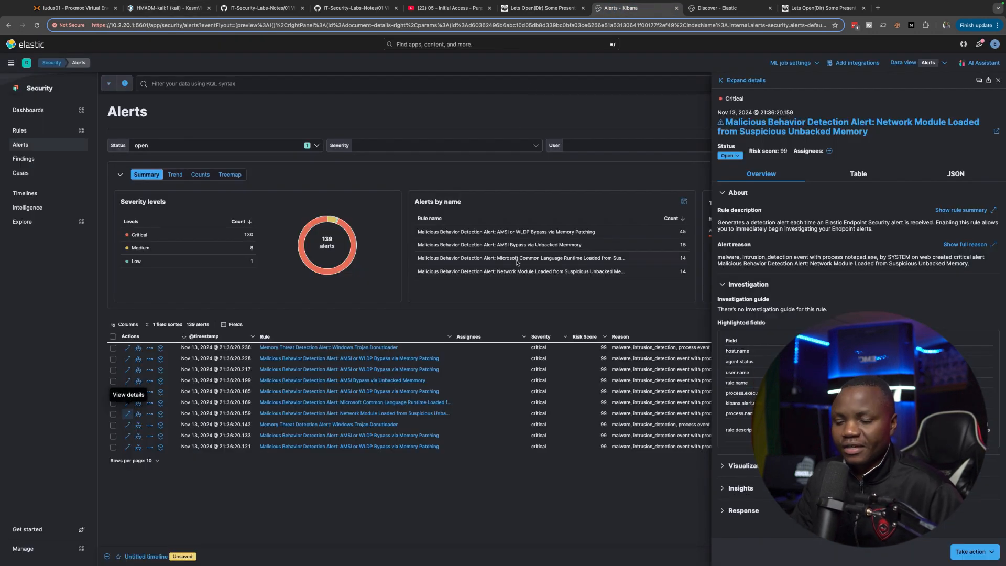
Step: Bring up another window to review the critical Network Module Loaded alert details
{"action": "left_click", "coordinate": [167, 8]}
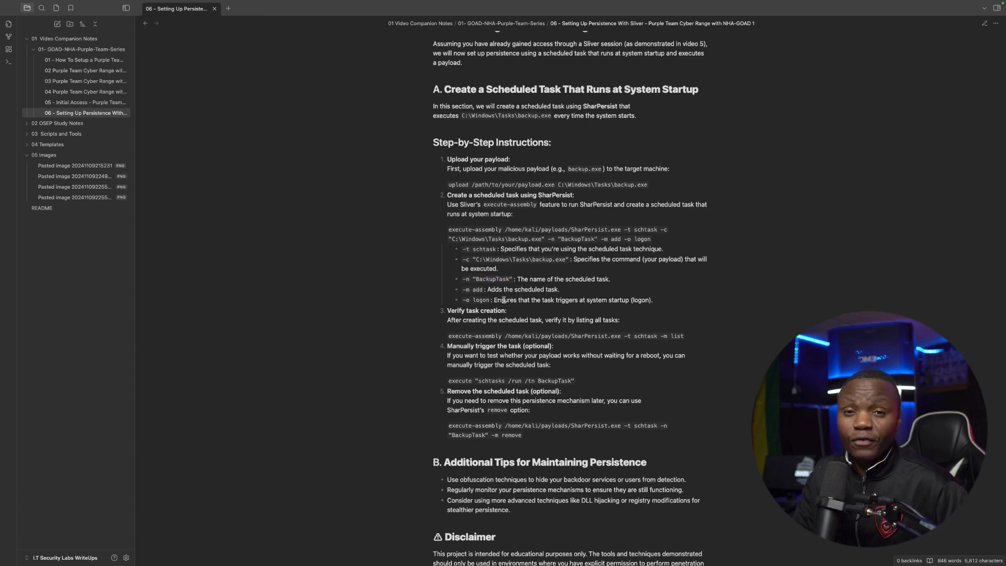
Step: Scroll up the persistence note to its Getting Started section and previous-video links
{"action": "scroll", "scroll_direction": "up", "scroll_amount": 3}
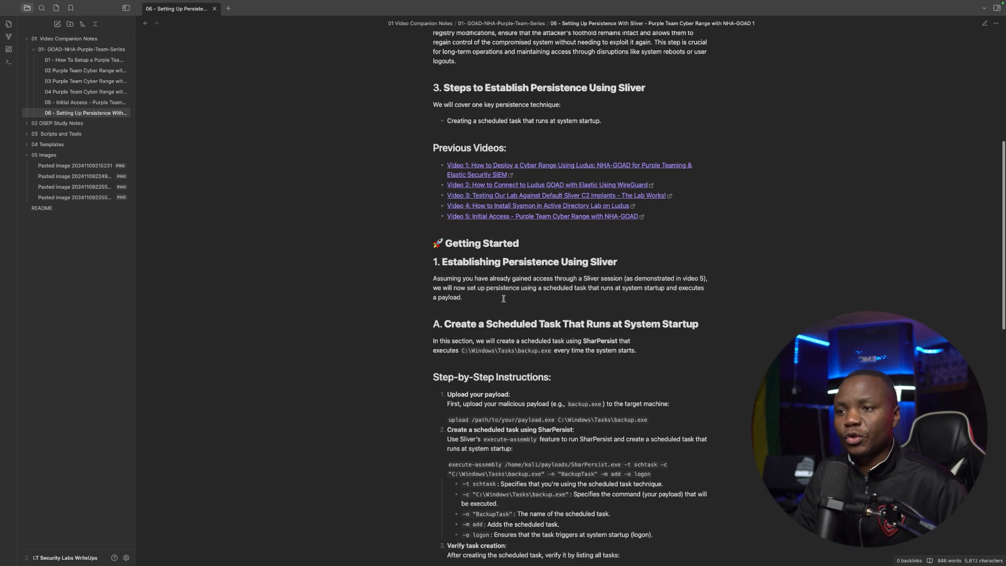